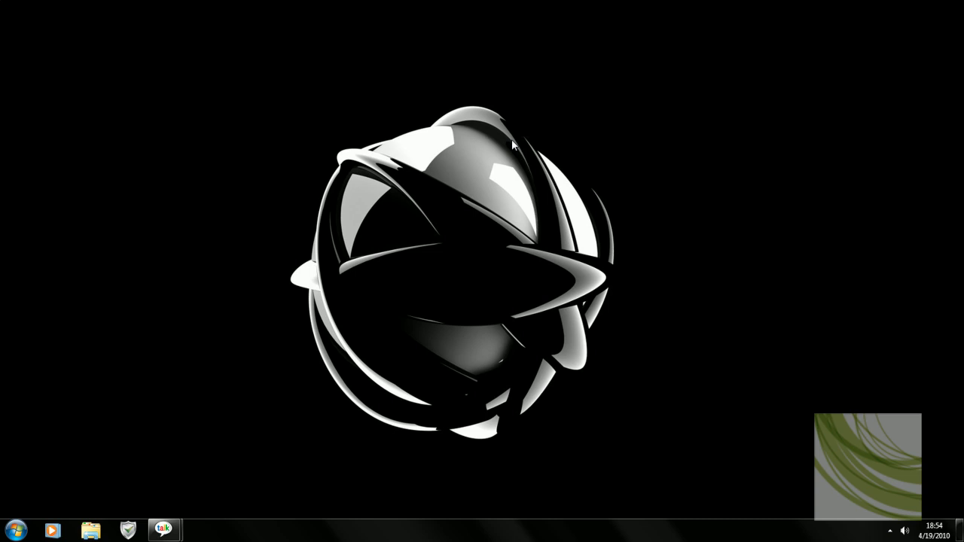
{"action": "mouse_move", "coordinate": [193, 229]}
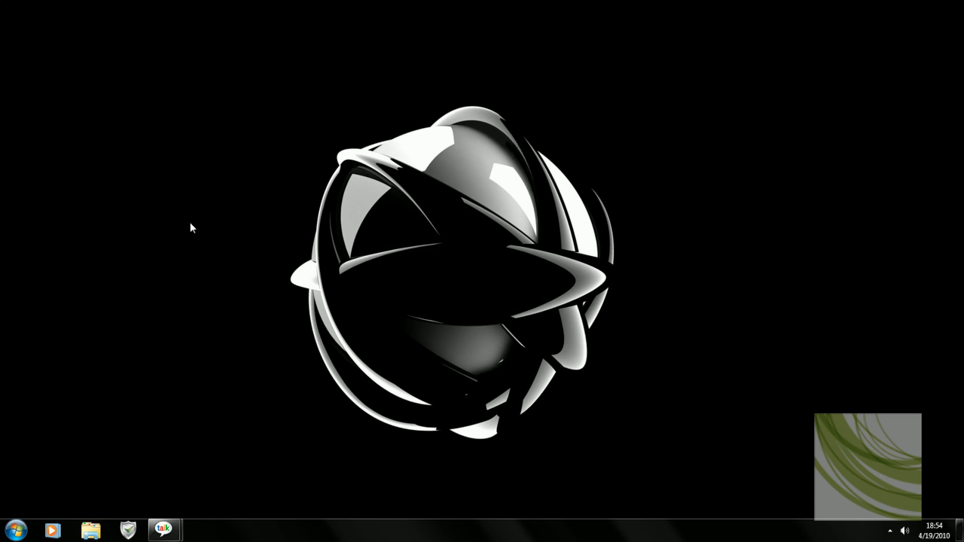
{"action": "mouse_move", "coordinate": [433, 99]}
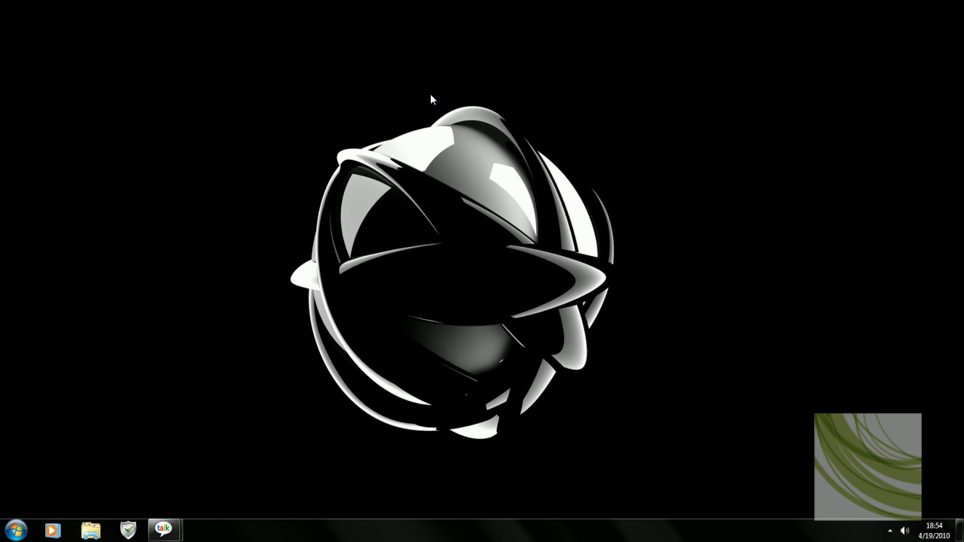
Step: Launch Firefox from the Windows 7 taskbar so it opens on the Google home page
{"action": "left_click", "coordinate": [13, 530]}
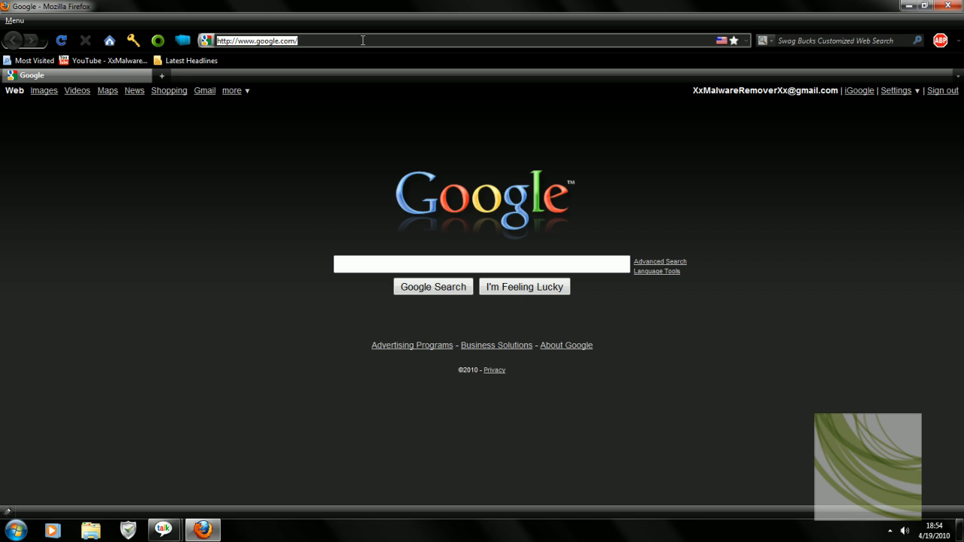
Step: Go to xxmalwareremoverxx.webs.com, the XxMalwareRemoverXx Virus Removal Pack home page
{"action": "type", "text": "xxmalware"}
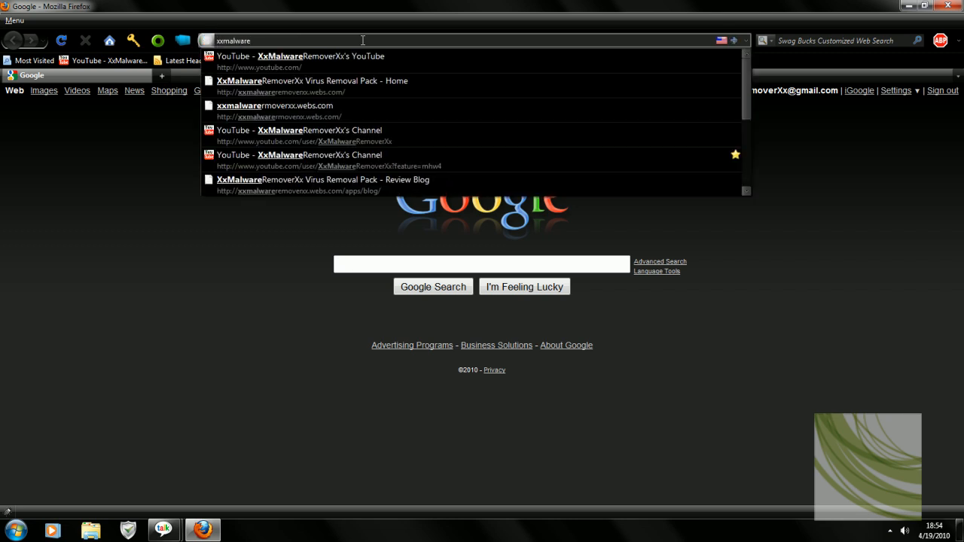
{"action": "type", "text": "removerx.webs.com/"}
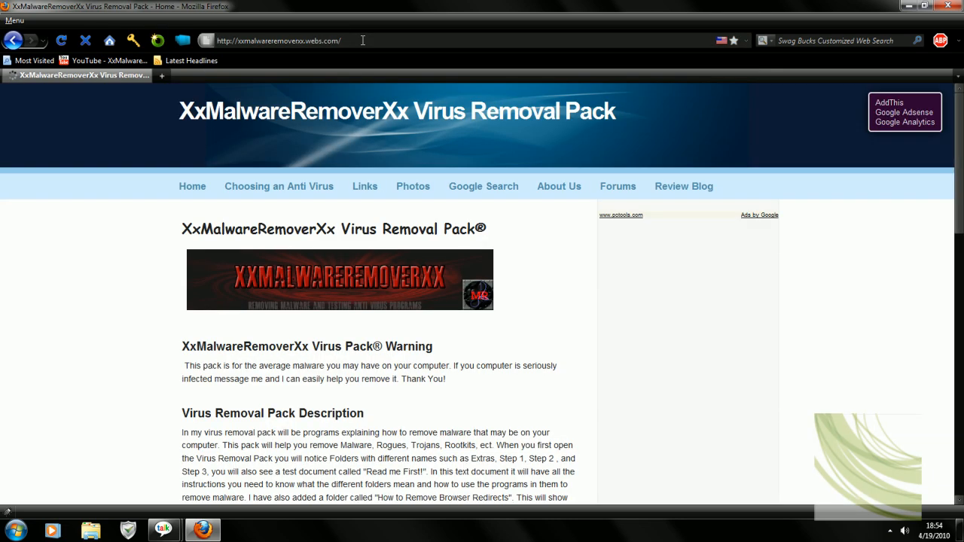
{"action": "scroll", "scroll_direction": "down", "scroll_amount": 3}
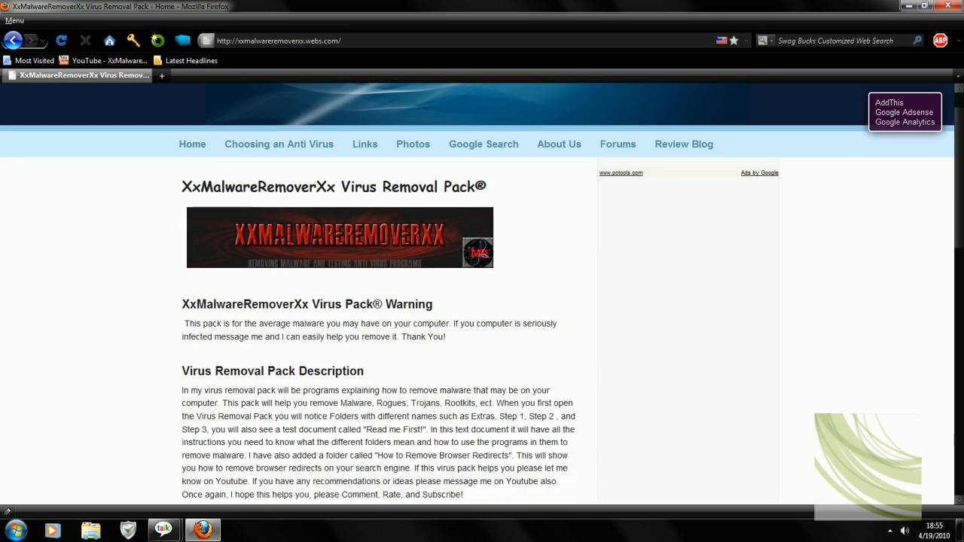
{"action": "mouse_move", "coordinate": [268, 226]}
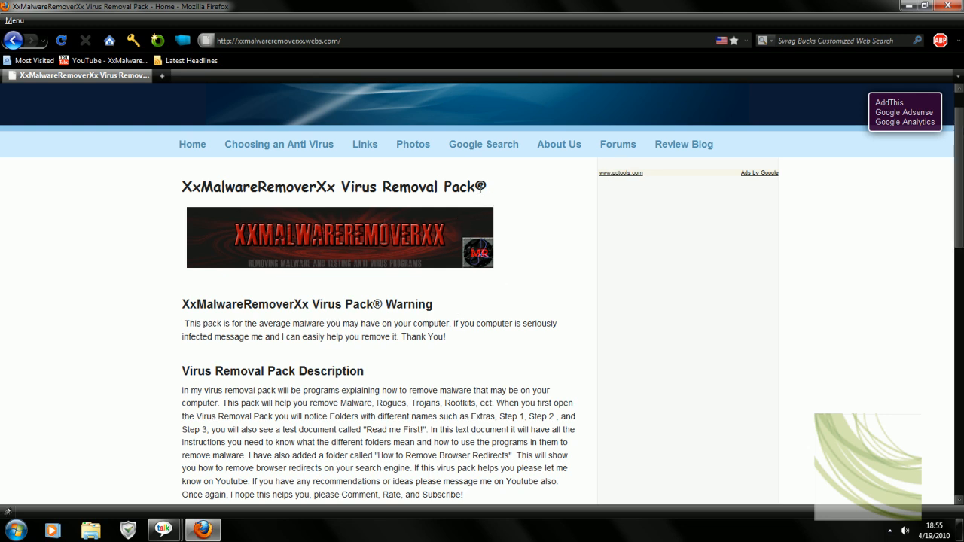
{"action": "mouse_move", "coordinate": [480, 247]}
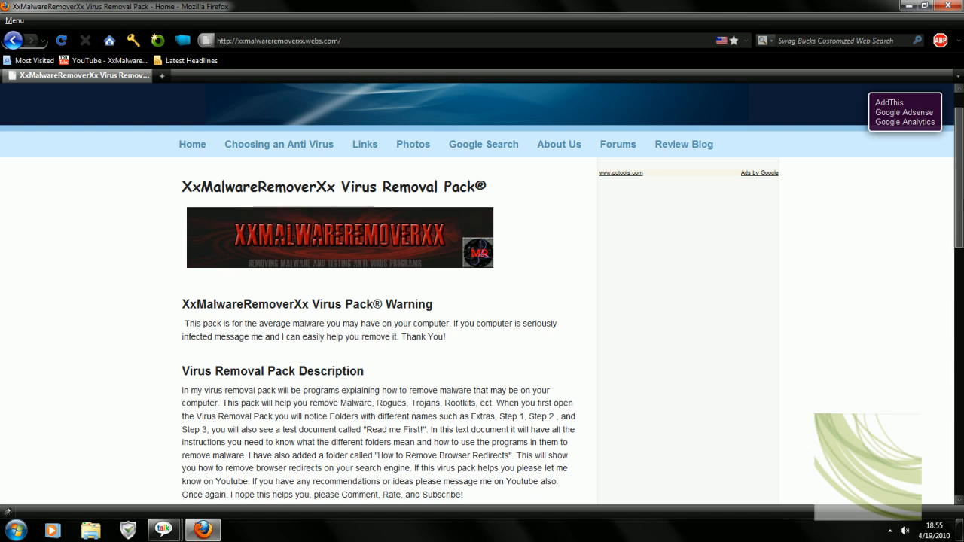
{"action": "scroll", "scroll_direction": "down", "scroll_amount": 3}
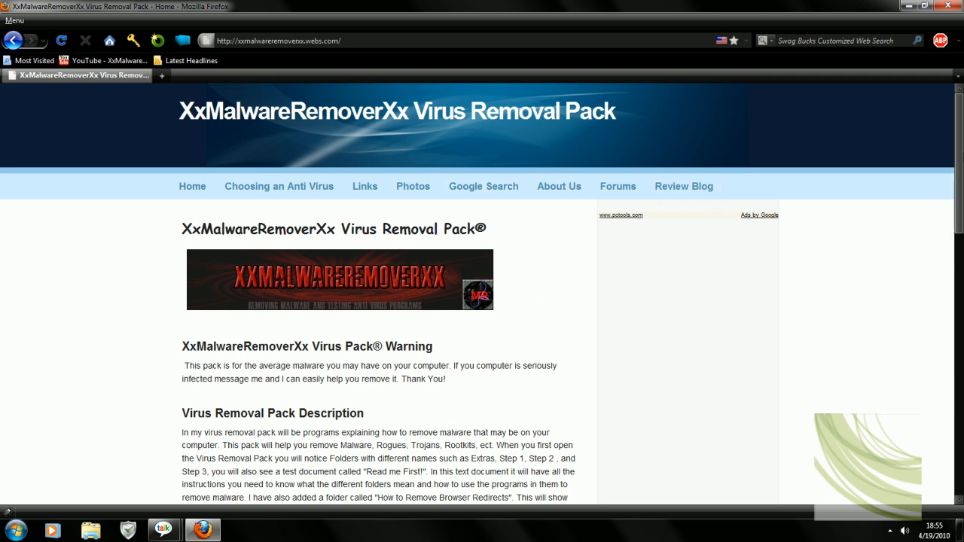
{"action": "scroll", "scroll_direction": "down", "scroll_amount": 3}
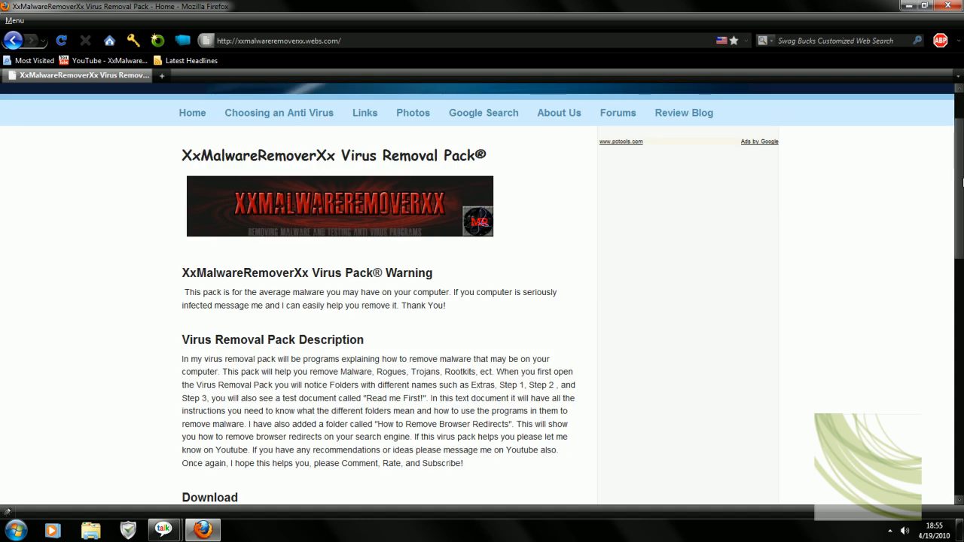
{"action": "scroll", "scroll_direction": "down", "scroll_amount": 3}
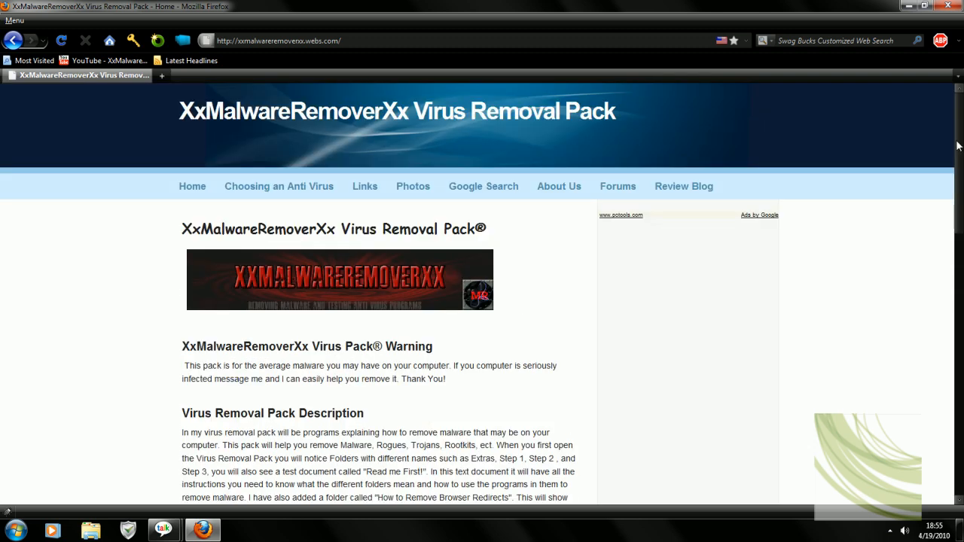
{"action": "scroll", "scroll_direction": "down", "scroll_amount": 3}
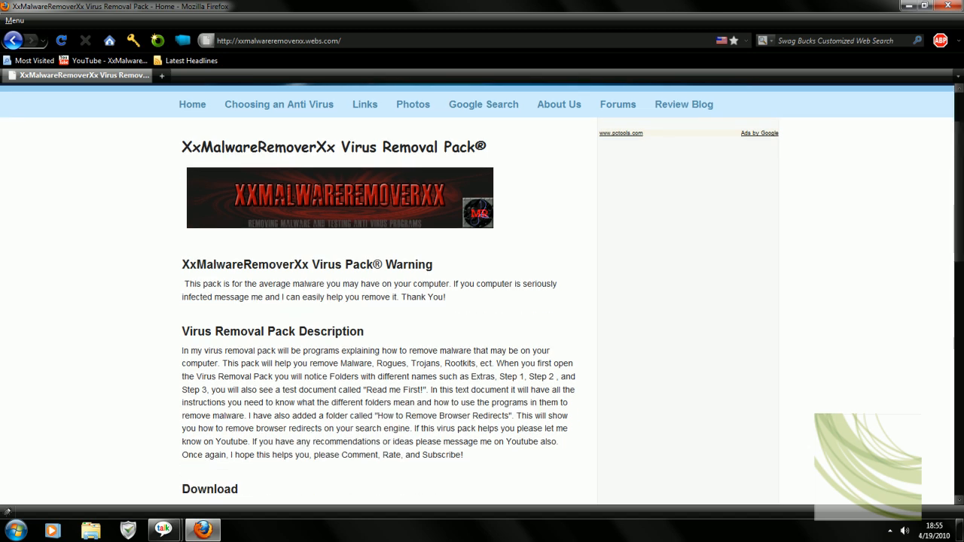
{"action": "scroll", "scroll_direction": "down", "scroll_amount": 3}
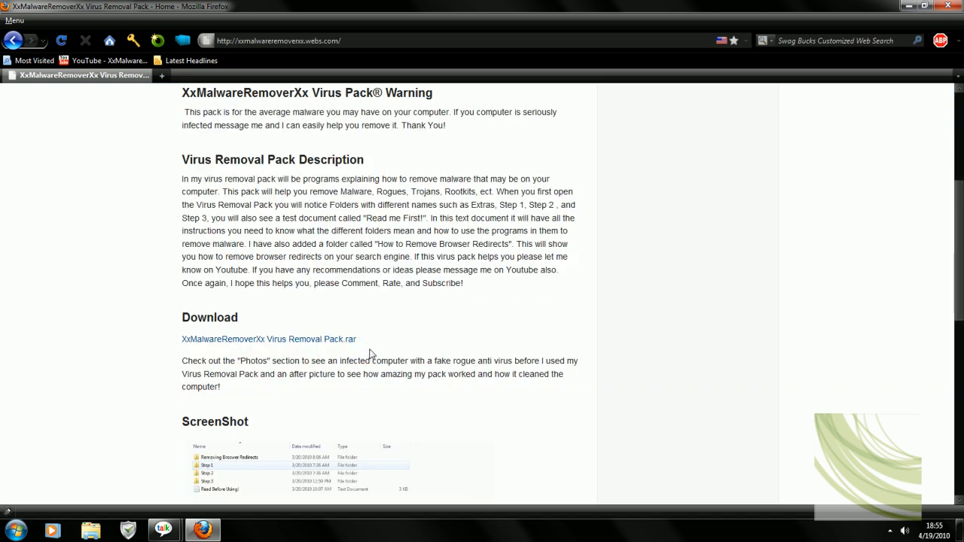
{"action": "mouse_move", "coordinate": [338, 363]}
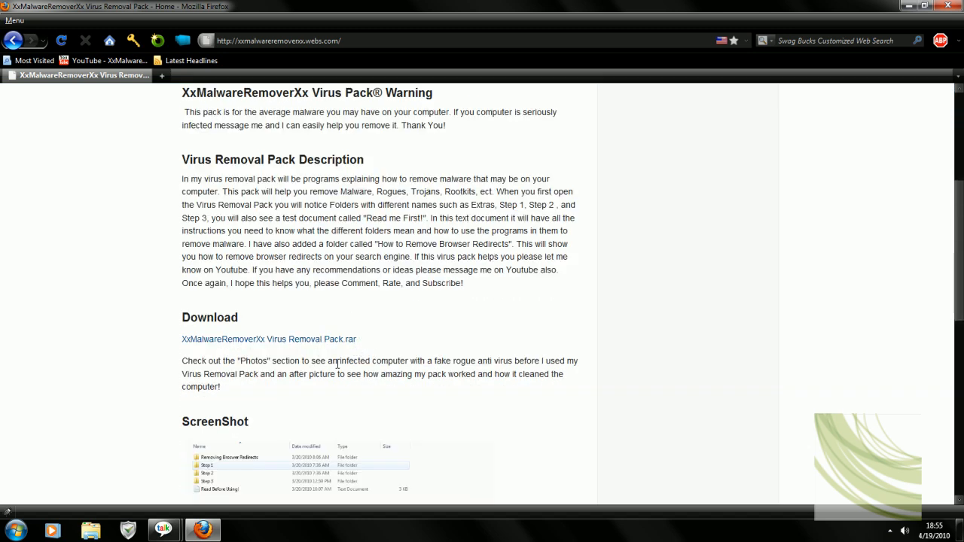
{"action": "scroll", "scroll_direction": "down", "scroll_amount": 3}
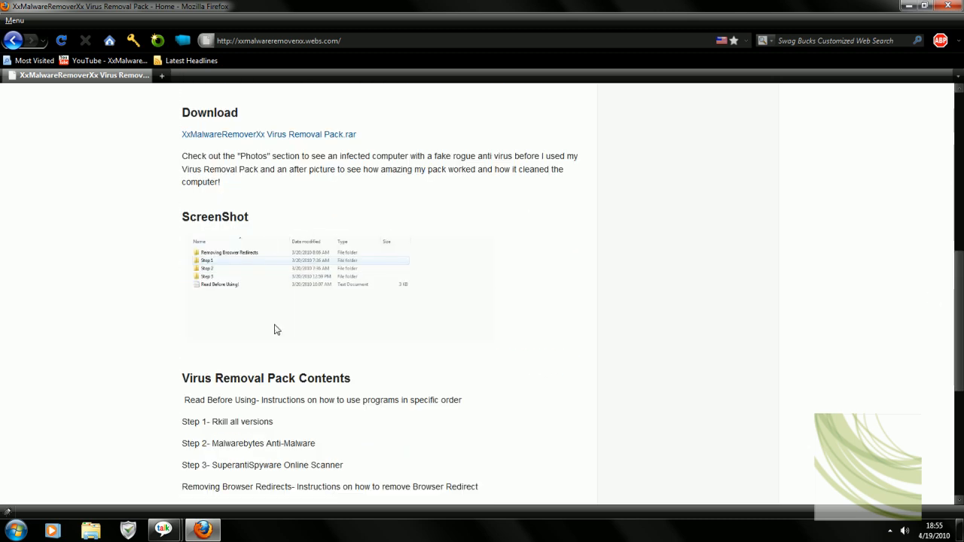
{"action": "scroll", "scroll_direction": "down", "scroll_amount": 3}
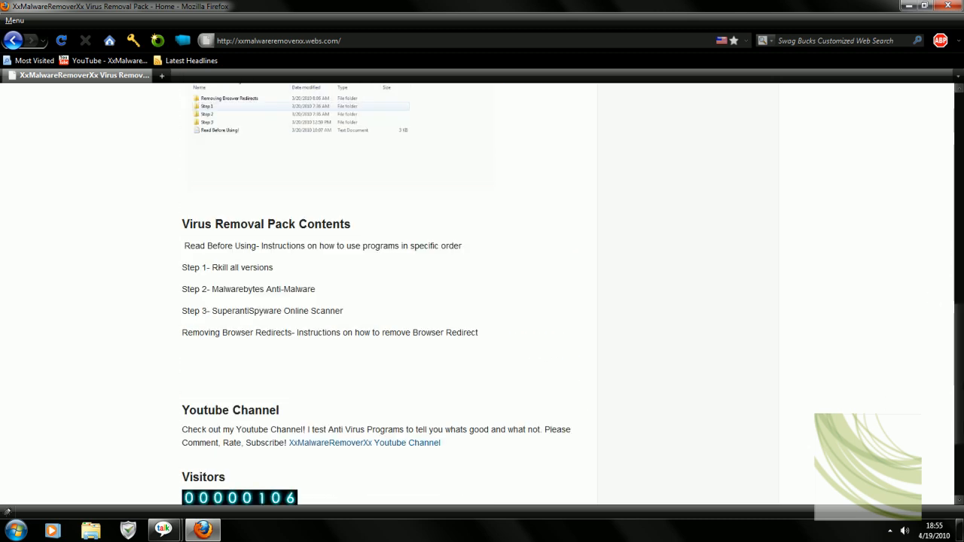
{"action": "scroll", "scroll_direction": "down", "scroll_amount": 3}
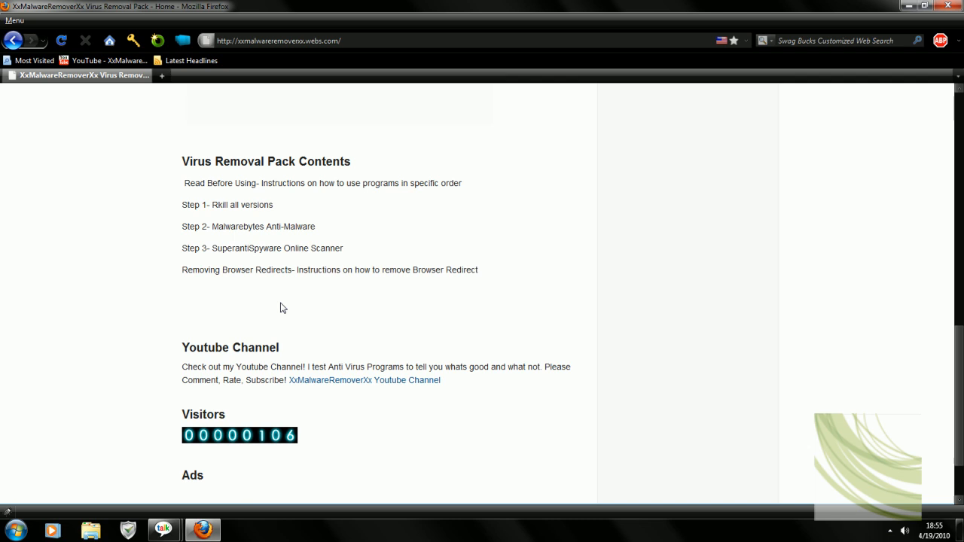
{"action": "scroll", "scroll_direction": "down", "scroll_amount": 3}
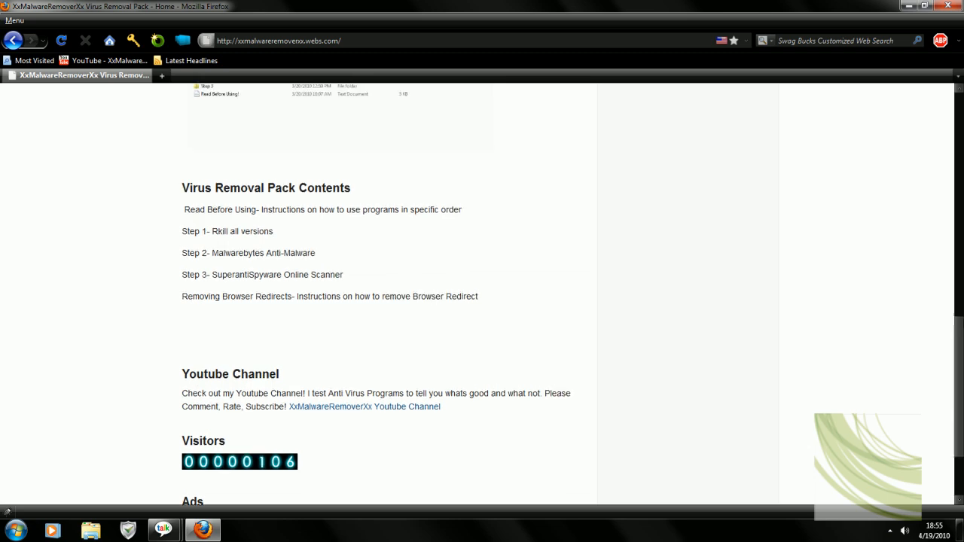
{"action": "scroll", "scroll_direction": "up", "scroll_amount": 3}
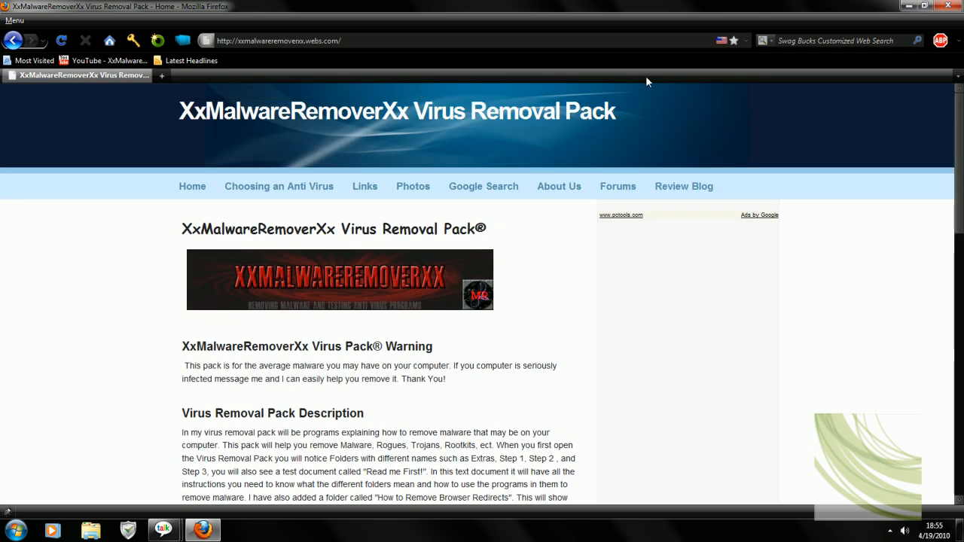
{"action": "mouse_move", "coordinate": [569, 431]}
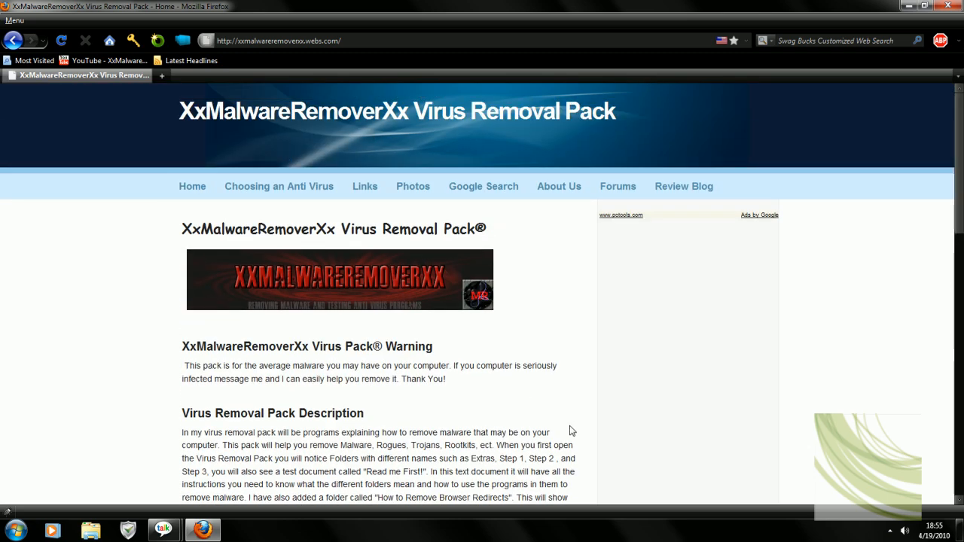
{"action": "scroll", "scroll_direction": "down", "scroll_amount": 3}
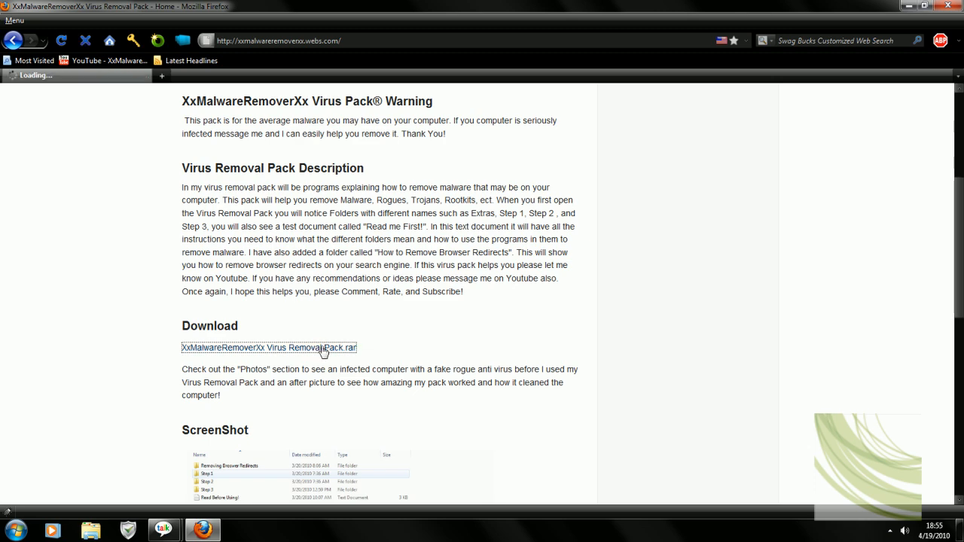
{"action": "left_click", "coordinate": [268, 347]}
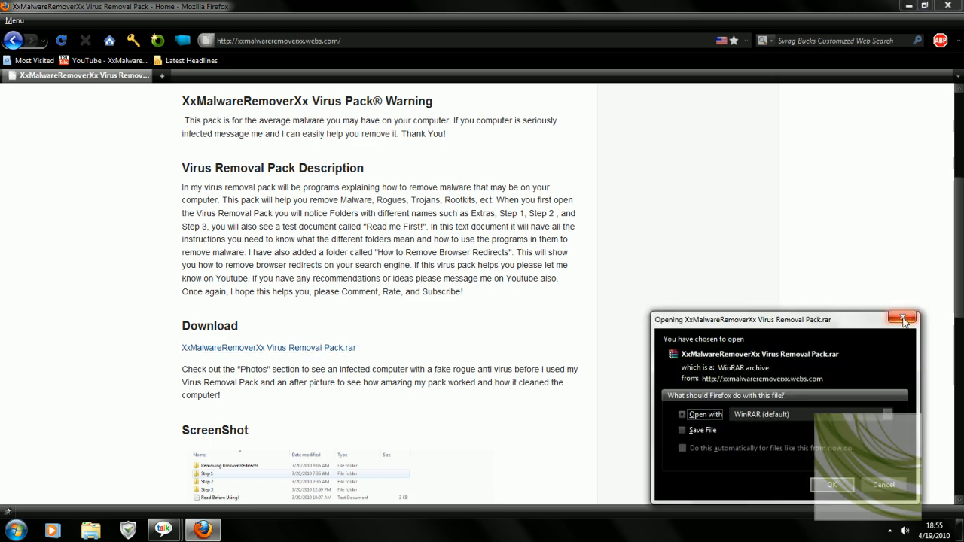
{"action": "left_click", "coordinate": [903, 319]}
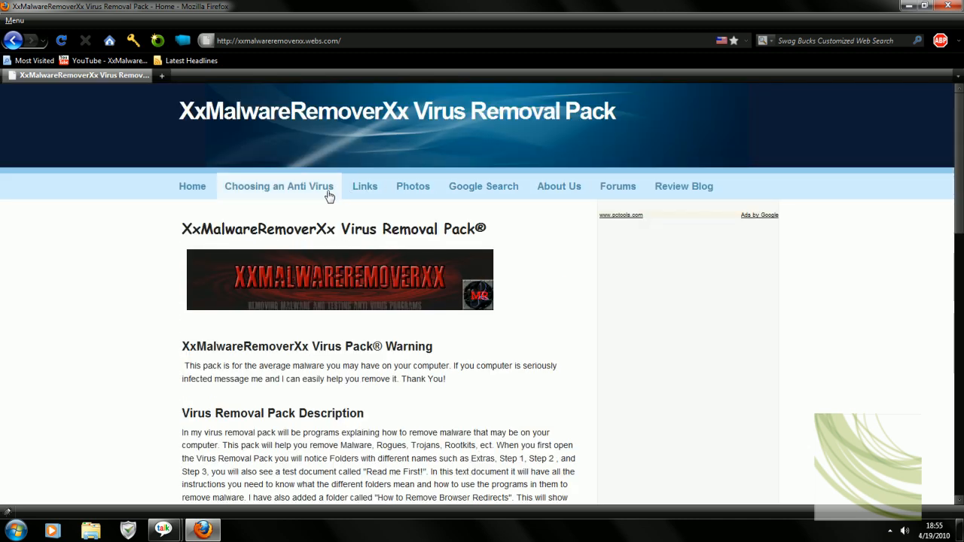
{"action": "left_click", "coordinate": [278, 186]}
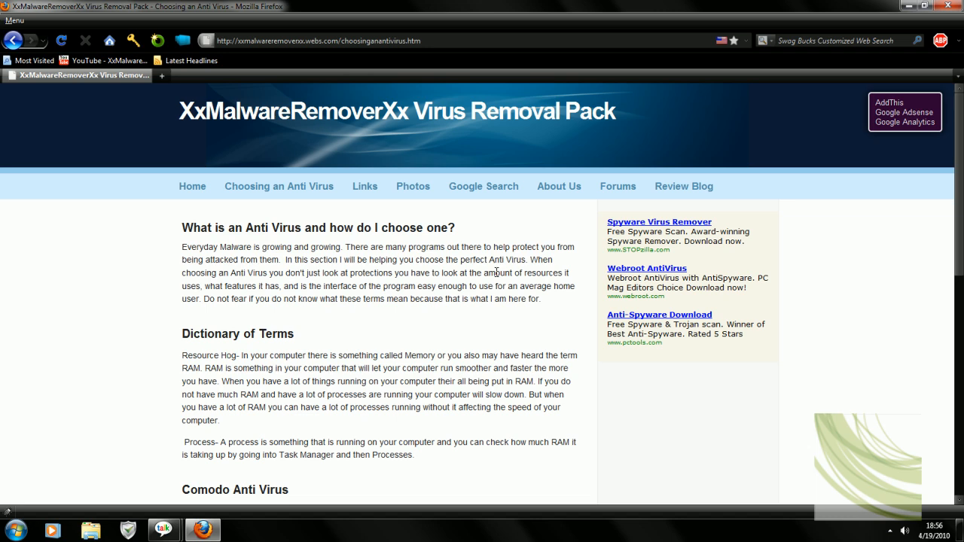
{"action": "scroll", "scroll_direction": "down", "scroll_amount": 3}
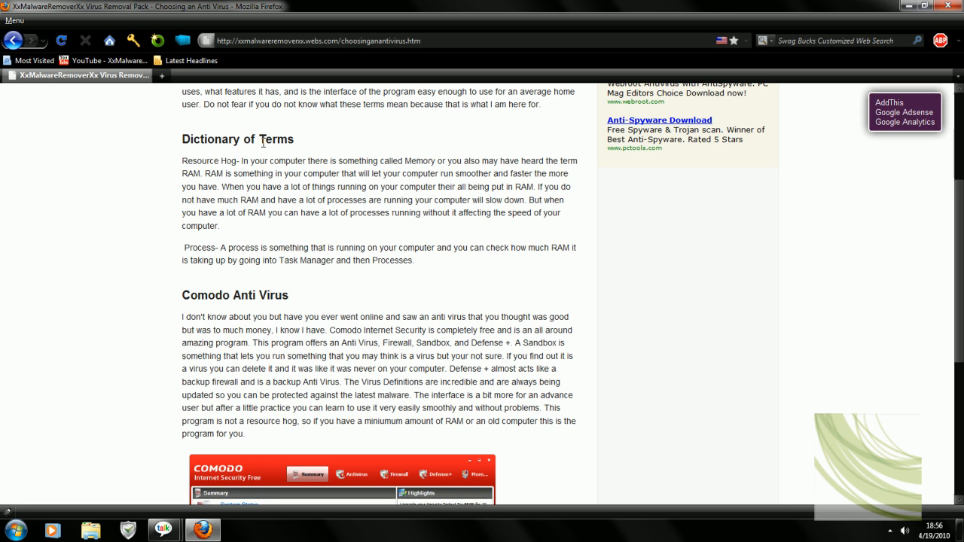
{"action": "mouse_move", "coordinate": [766, 258]}
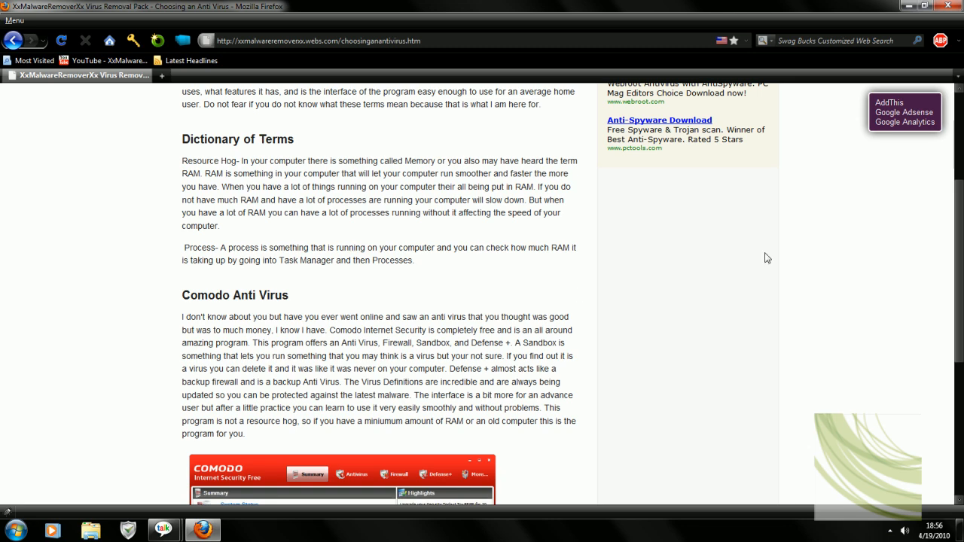
{"action": "scroll", "scroll_direction": "down", "scroll_amount": 3}
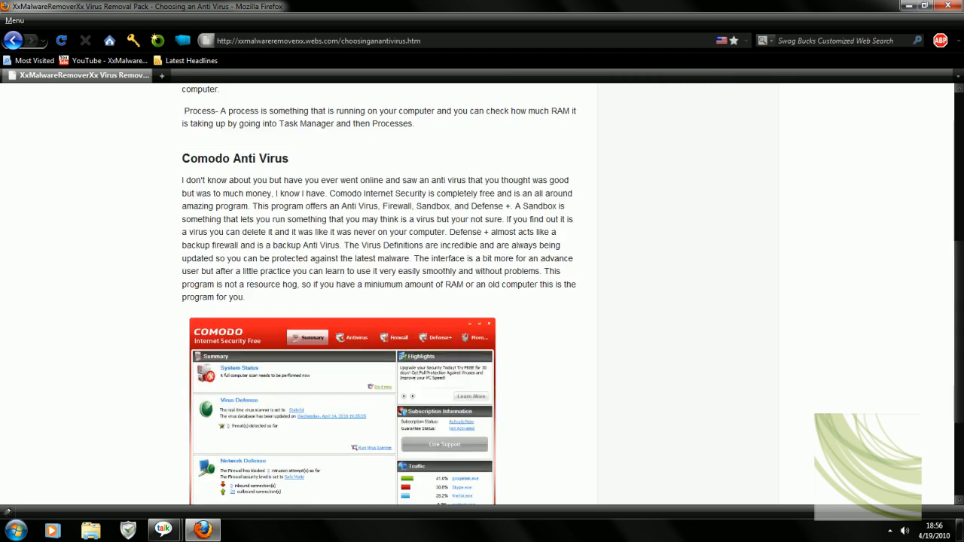
{"action": "scroll", "scroll_direction": "down", "scroll_amount": 3}
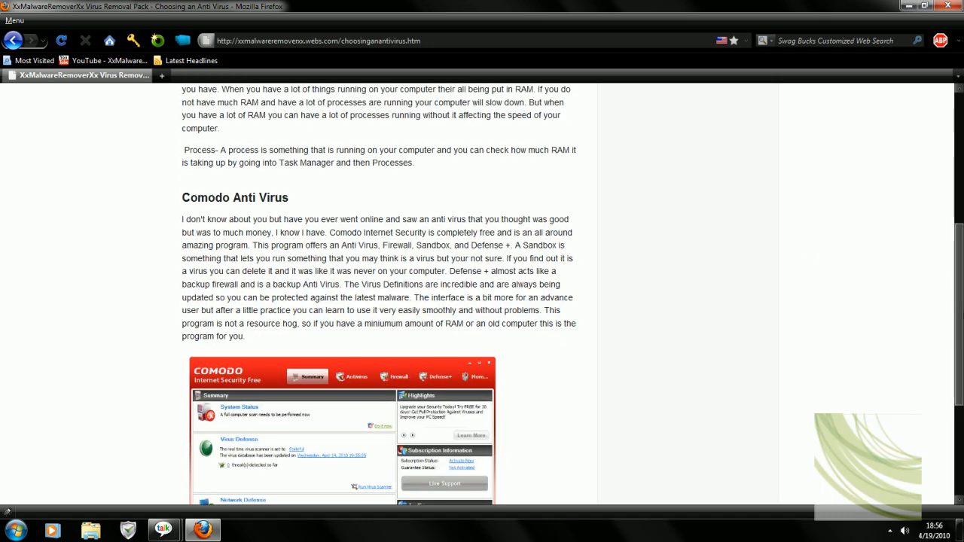
{"action": "left_click", "coordinate": [890, 530]}
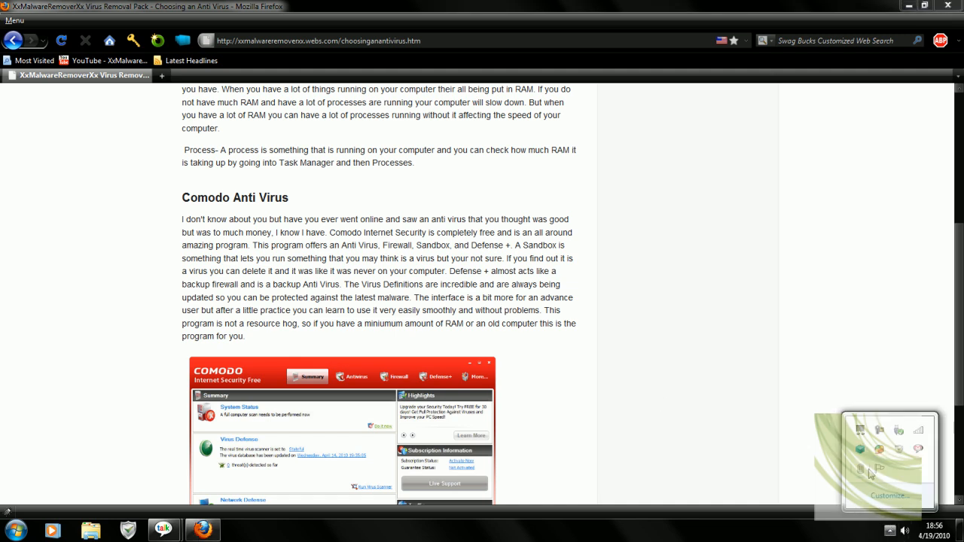
{"action": "mouse_move", "coordinate": [903, 464]}
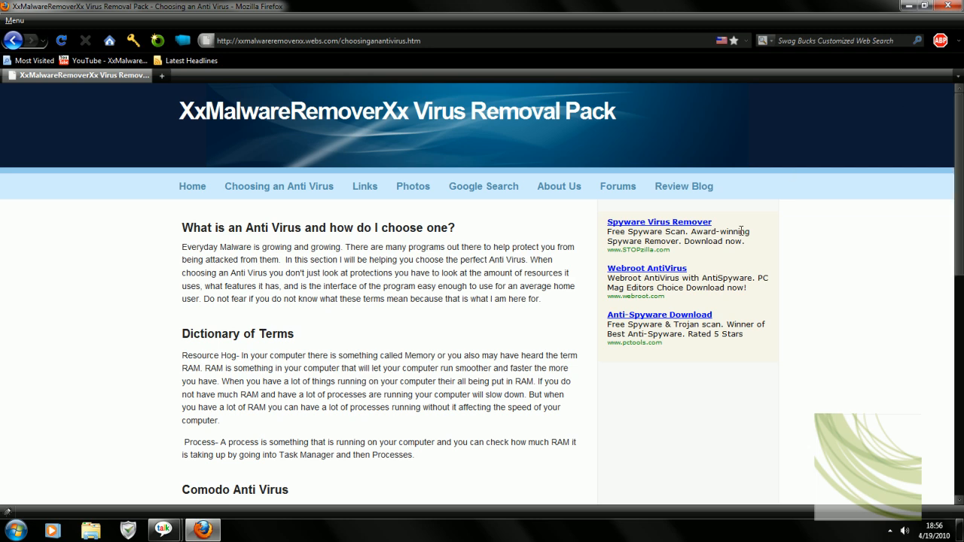
Step: View the Links page of recommended YouTube channels, scrolling down to 1234Avast and back
{"action": "left_click", "coordinate": [364, 187]}
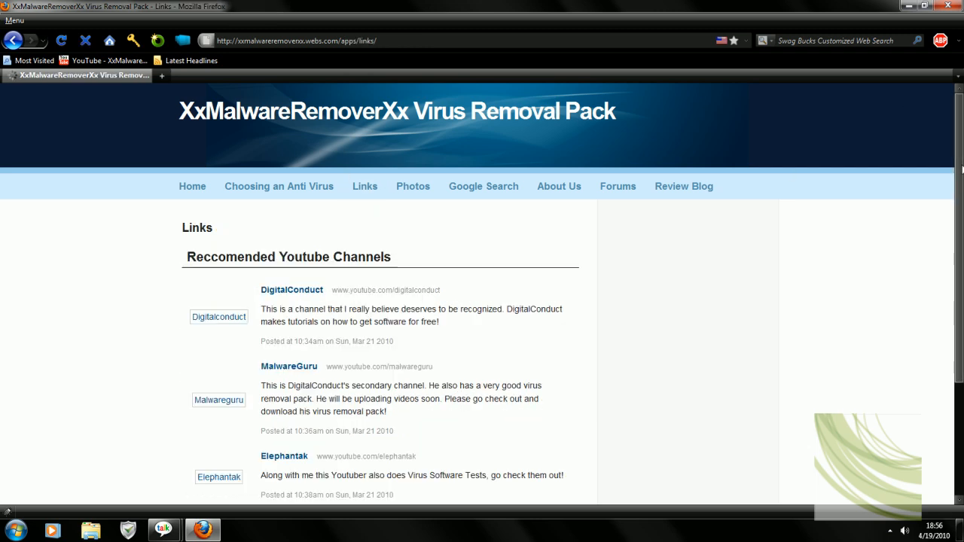
{"action": "scroll", "scroll_direction": "down", "scroll_amount": 3}
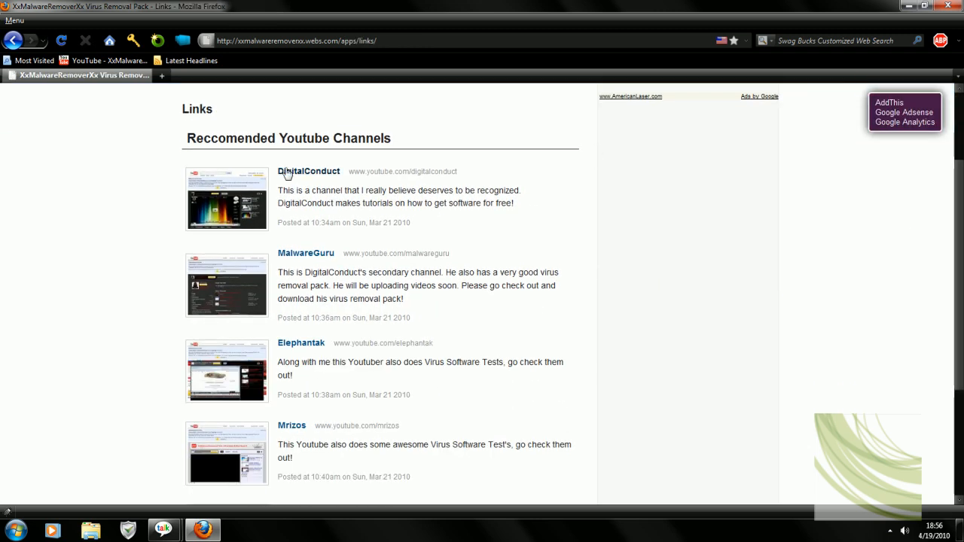
{"action": "scroll", "scroll_direction": "down", "scroll_amount": 3}
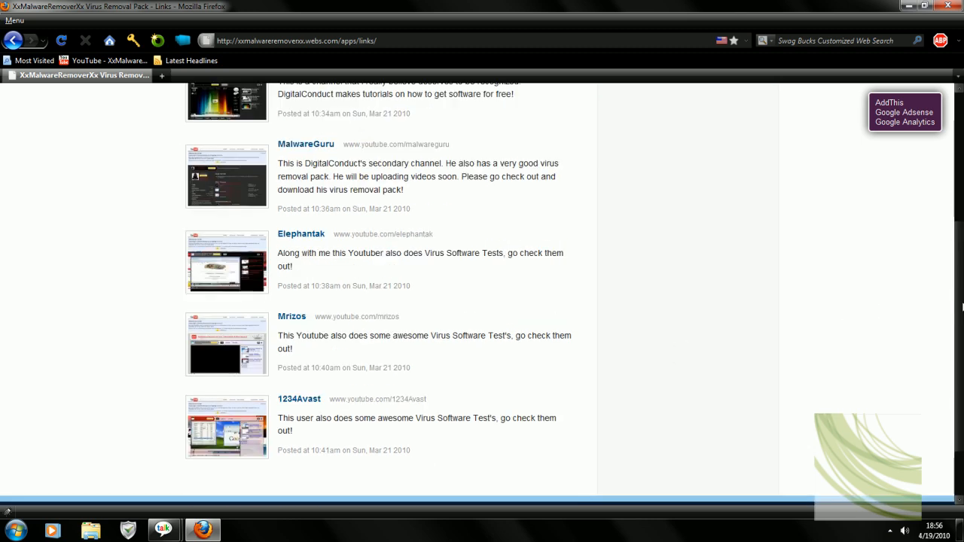
{"action": "scroll", "scroll_direction": "up", "scroll_amount": 3}
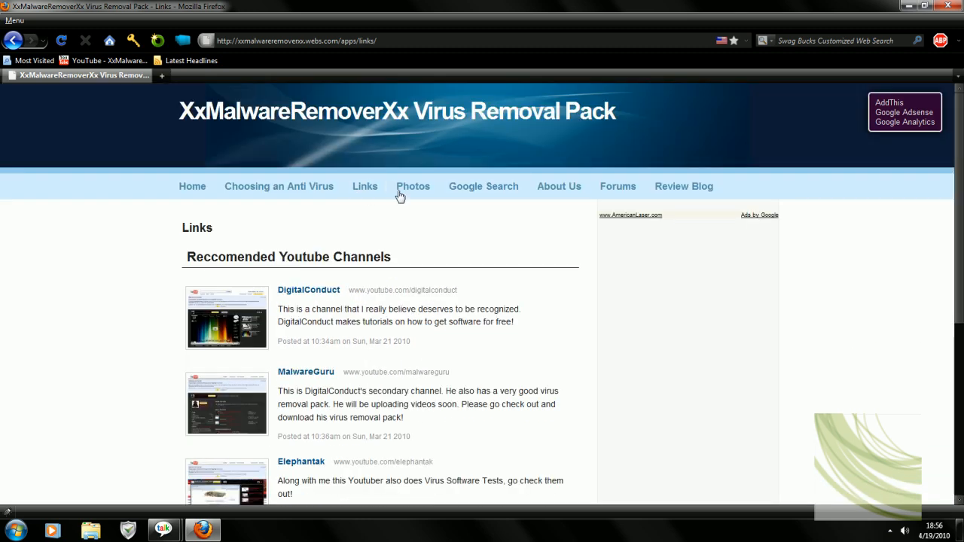
Step: Browse the Virus Removal Pack in action photo album, stepping through its before-and-after photos
{"action": "left_click", "coordinate": [413, 187]}
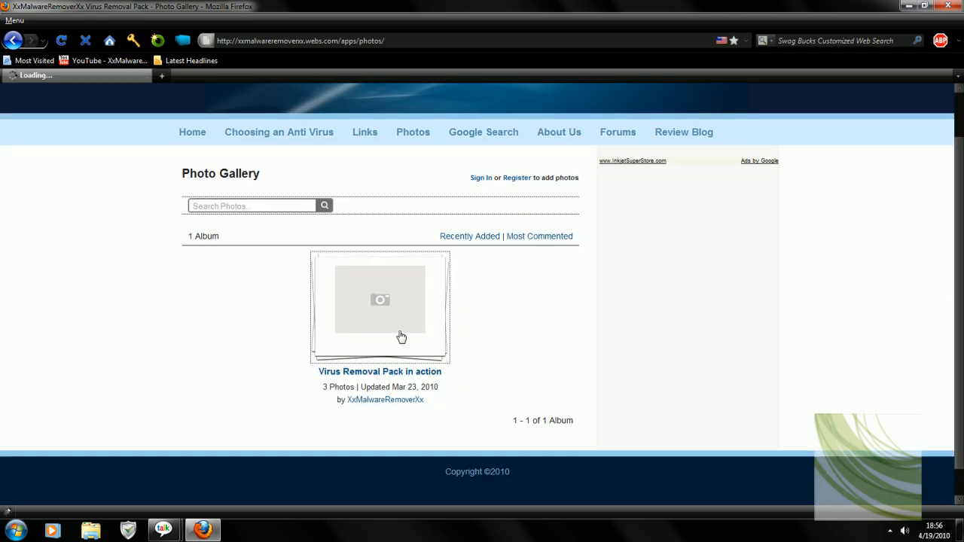
{"action": "left_click", "coordinate": [379, 299]}
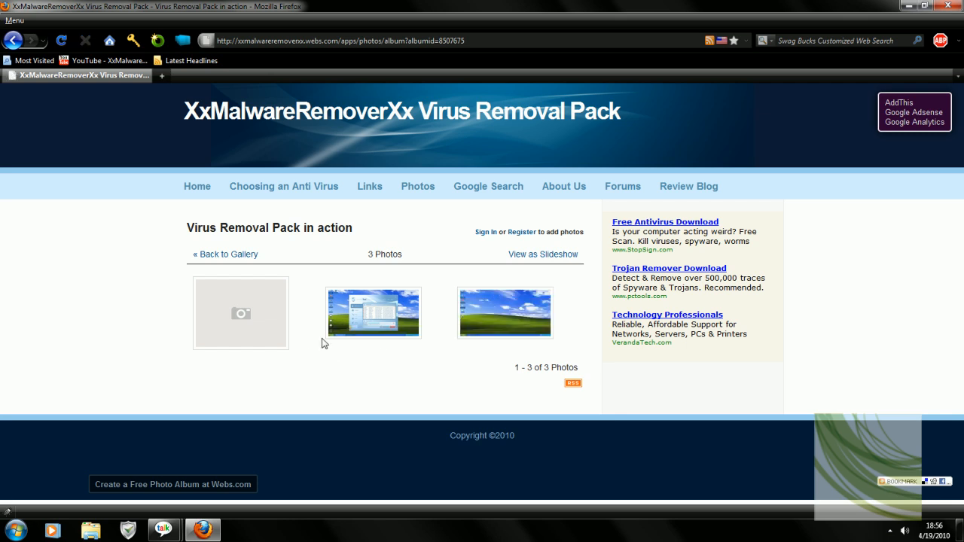
{"action": "left_click", "coordinate": [374, 312]}
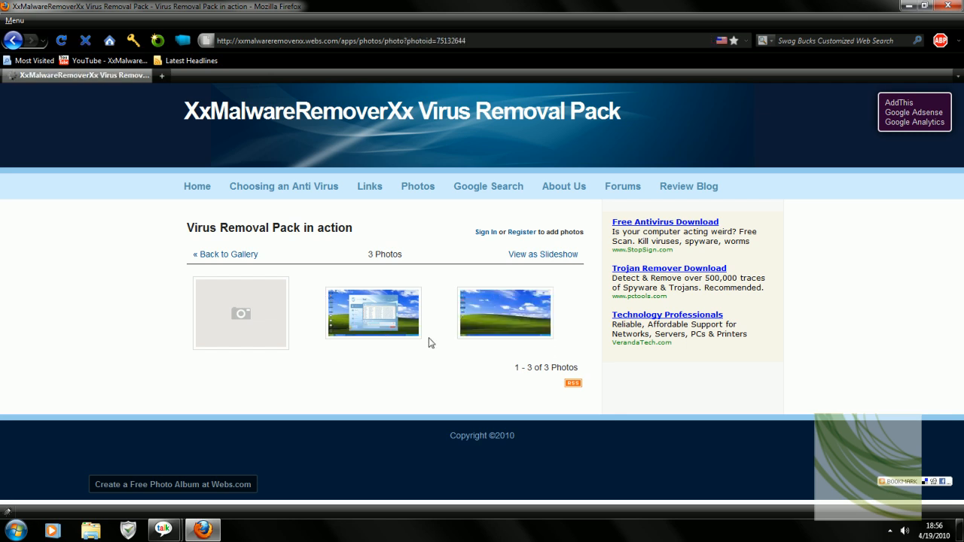
{"action": "left_click", "coordinate": [374, 312]}
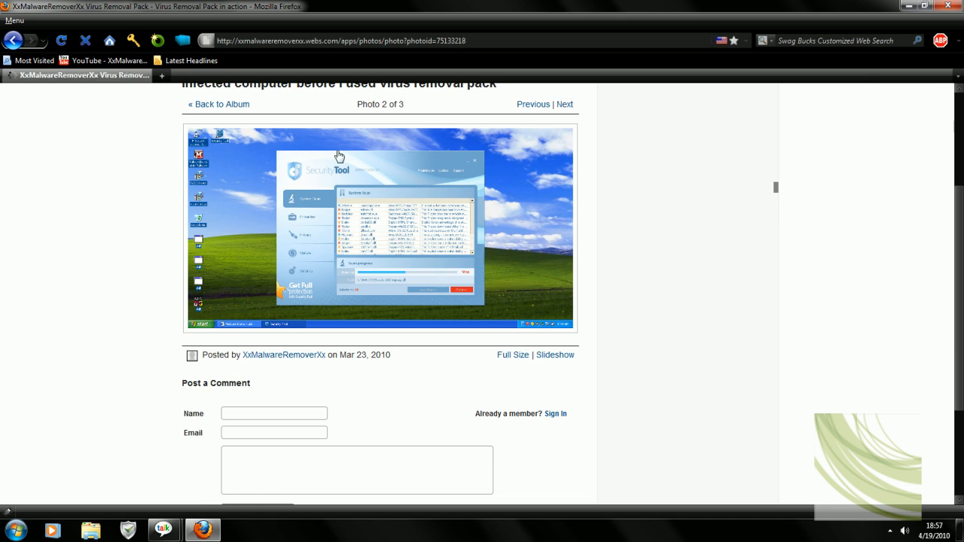
{"action": "left_click", "coordinate": [563, 104]}
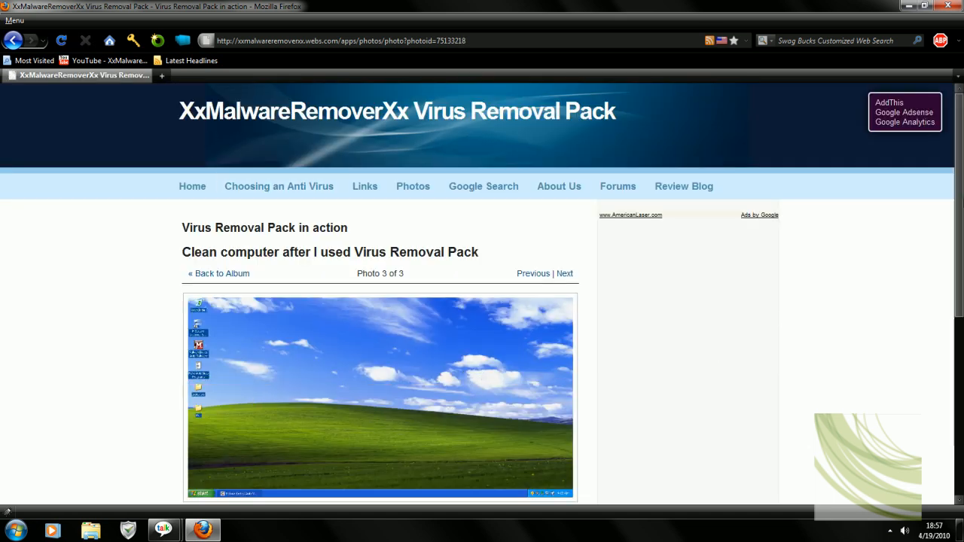
{"action": "mouse_move", "coordinate": [939, 171]}
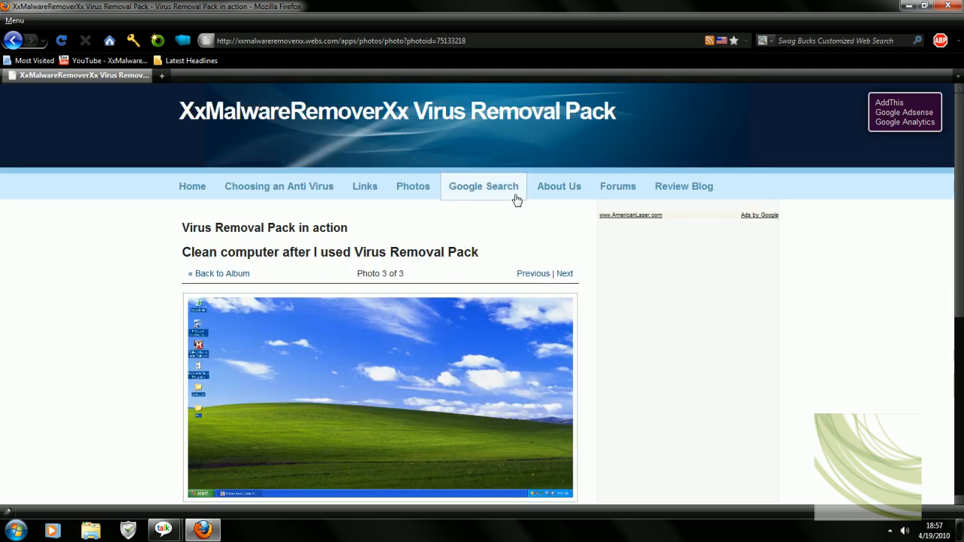
Step: Visit the Google Search, About Us, Forums and Review Blog pages, then return home
{"action": "left_click", "coordinate": [482, 187]}
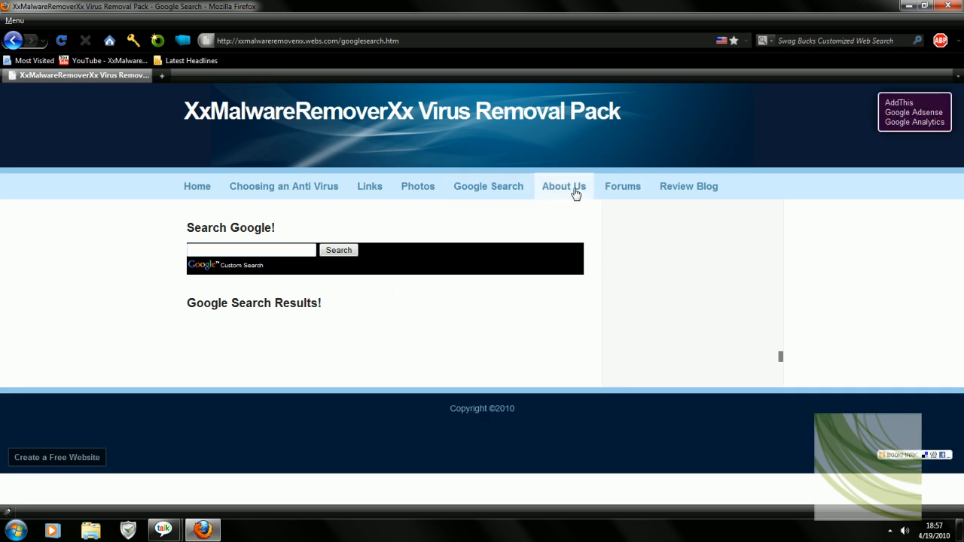
{"action": "mouse_move", "coordinate": [572, 209]}
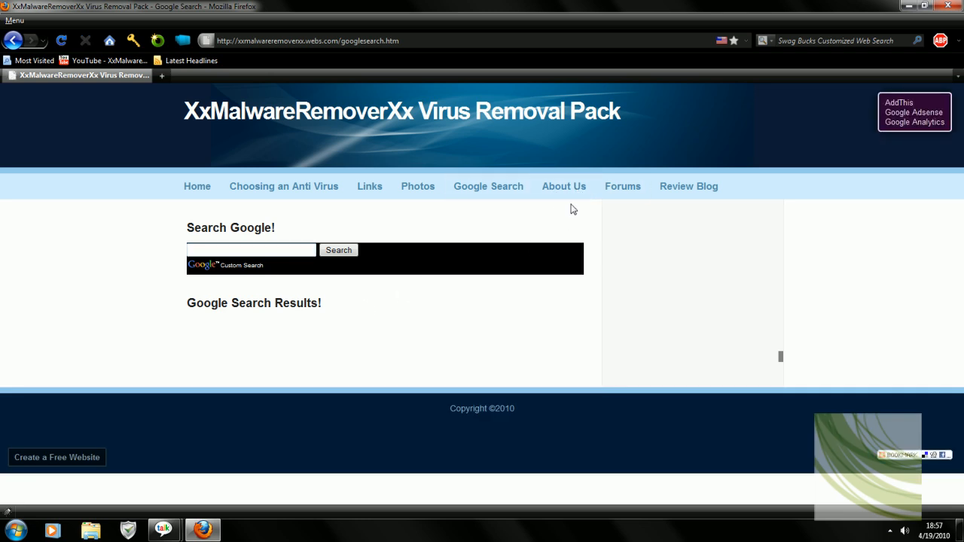
{"action": "left_click", "coordinate": [563, 186]}
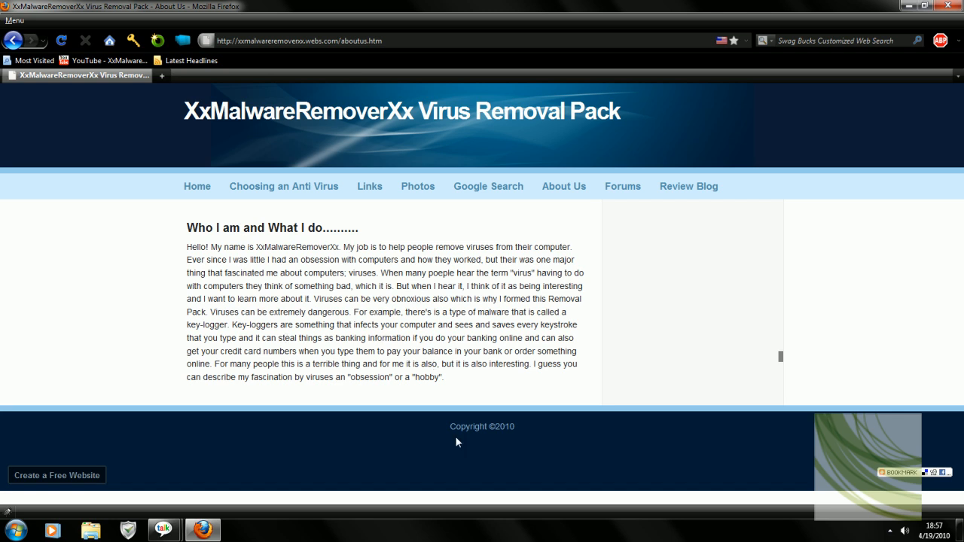
{"action": "mouse_move", "coordinate": [623, 186]}
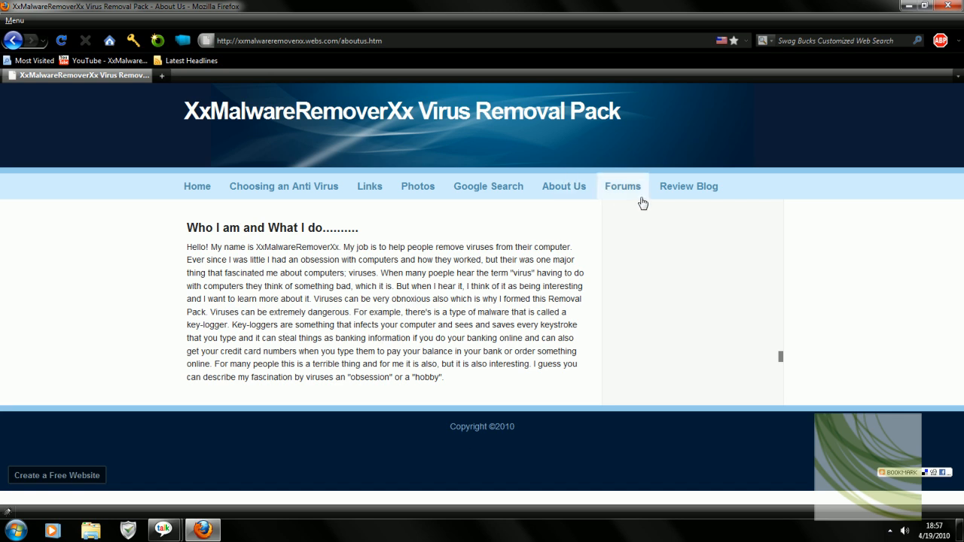
{"action": "left_click", "coordinate": [621, 187]}
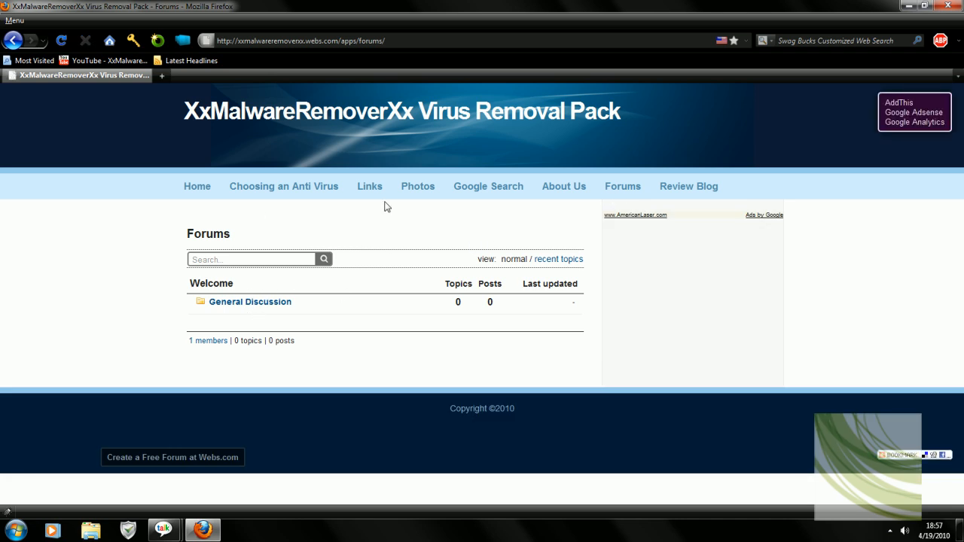
{"action": "mouse_move", "coordinate": [688, 186]}
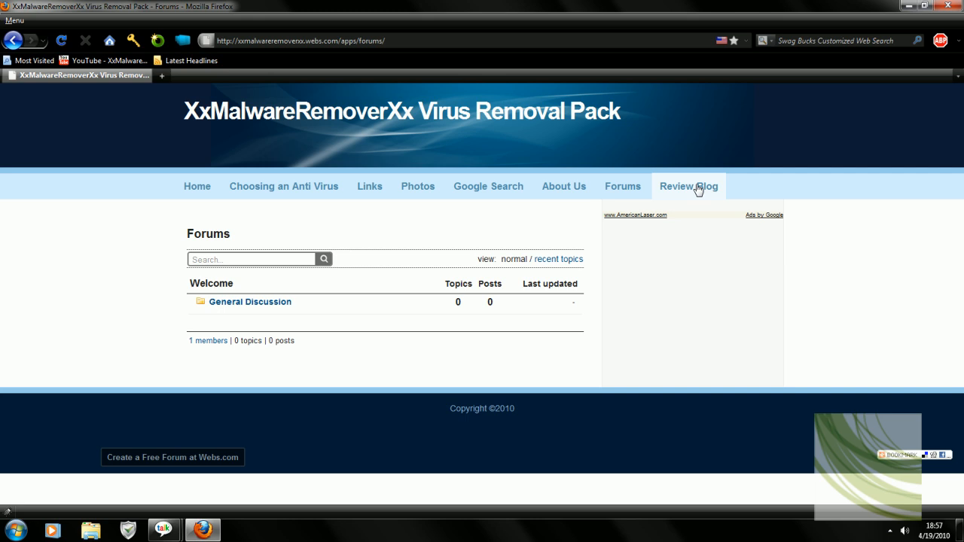
{"action": "left_click", "coordinate": [688, 187]}
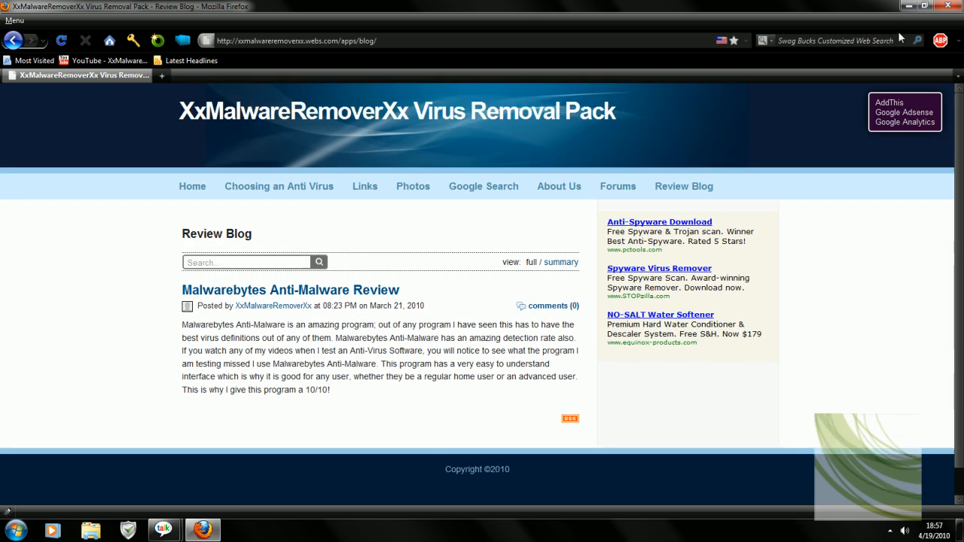
{"action": "left_click", "coordinate": [193, 187]}
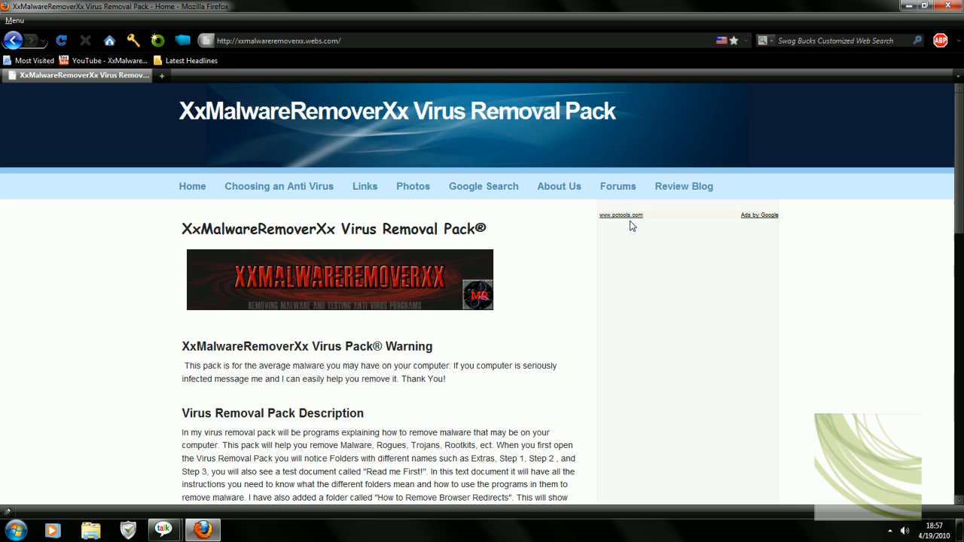
{"action": "mouse_move", "coordinate": [958, 150]}
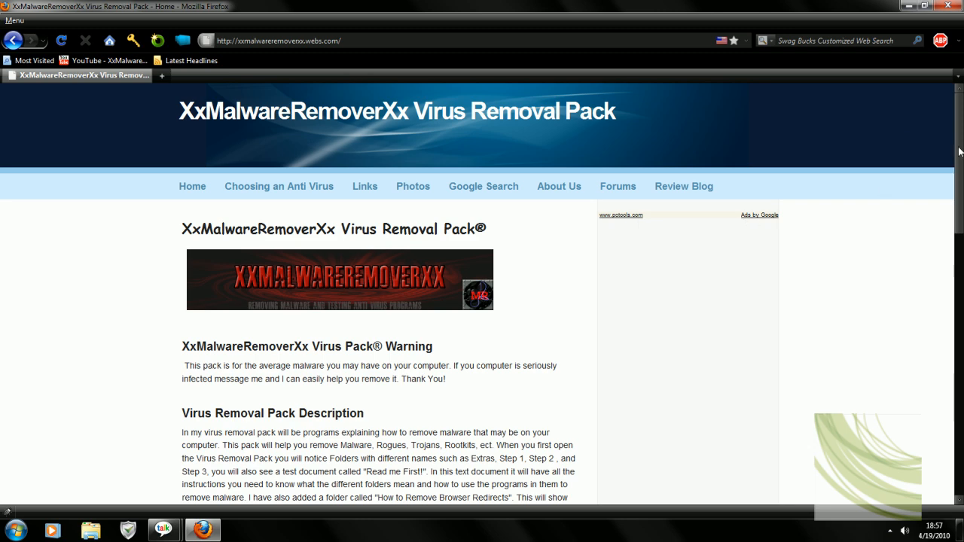
{"action": "scroll", "scroll_direction": "down", "scroll_amount": 3}
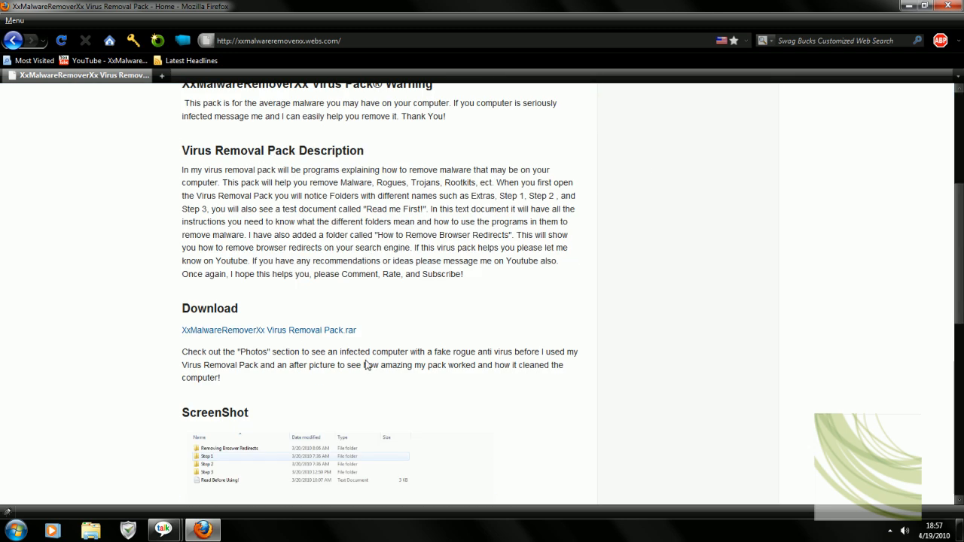
{"action": "mouse_move", "coordinate": [907, 361]}
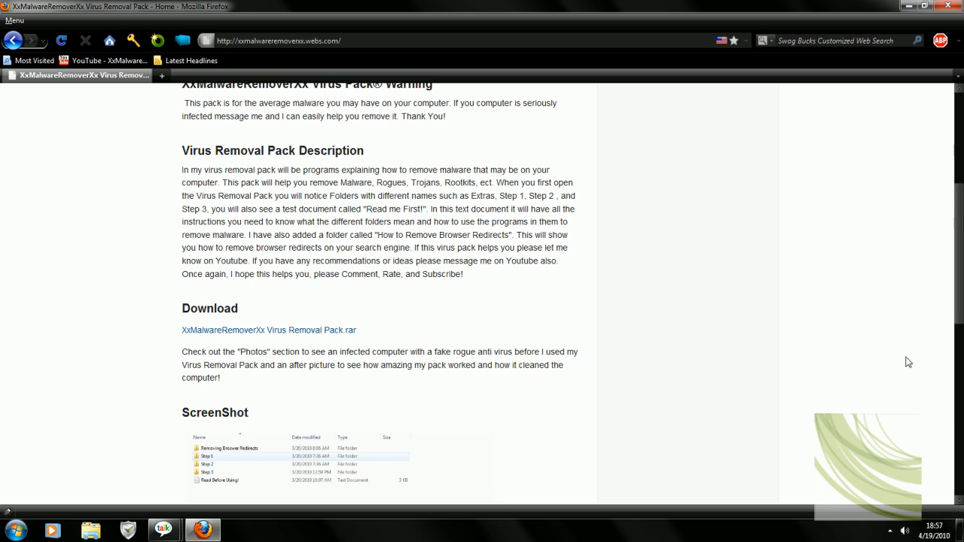
{"action": "scroll", "scroll_direction": "up", "scroll_amount": 3}
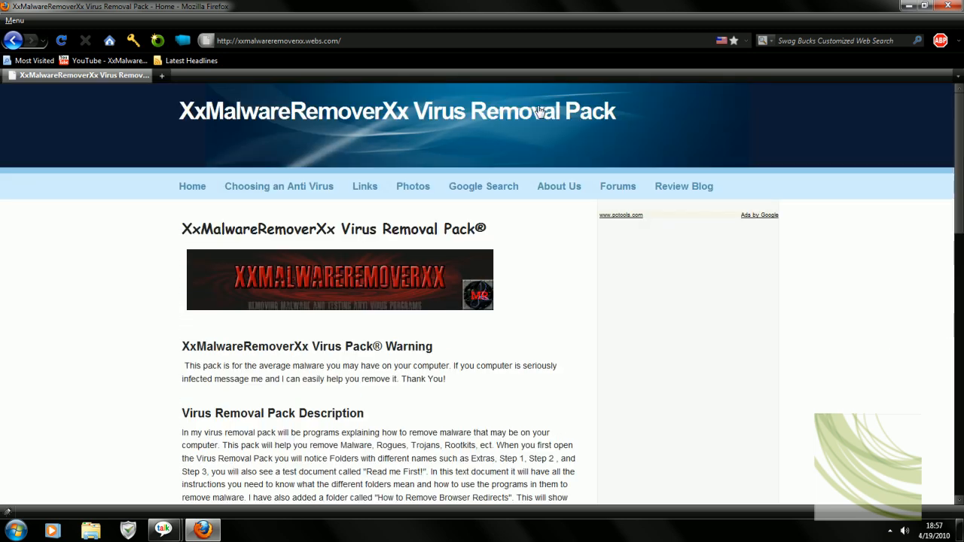
{"action": "left_click", "coordinate": [302, 41]}
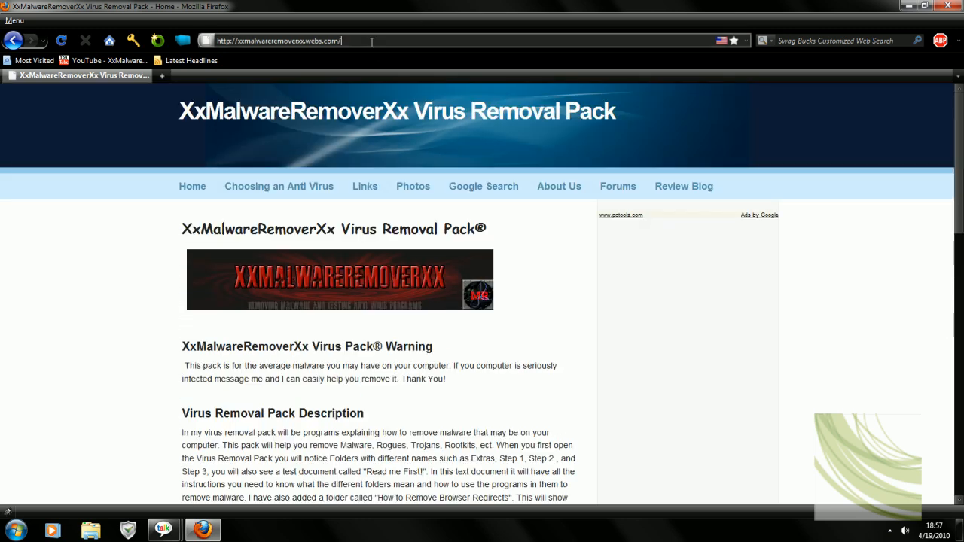
Step: Search Google for 'teamviewer', browse the teamviewer.com home page, then minimize Firefox
{"action": "type", "text": "teamviewer"}
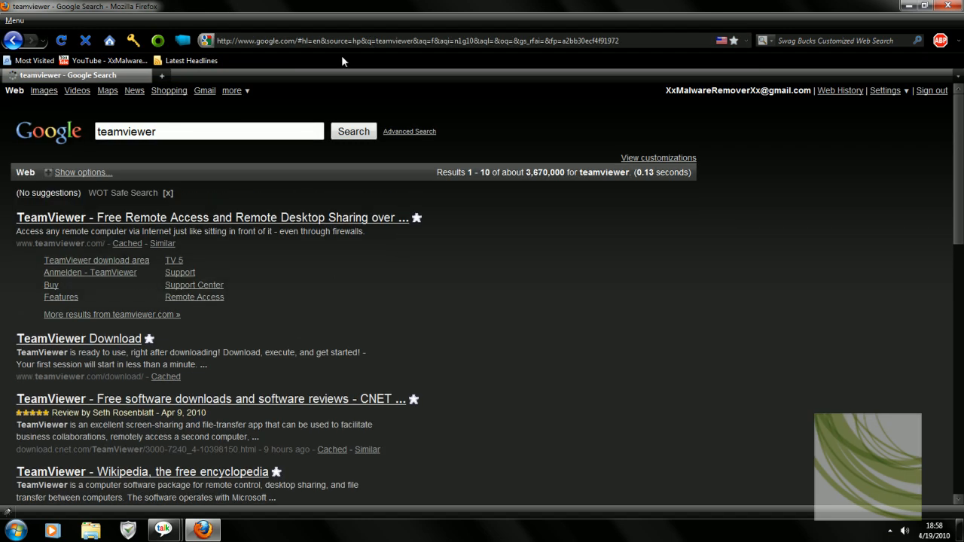
{"action": "left_click", "coordinate": [211, 217]}
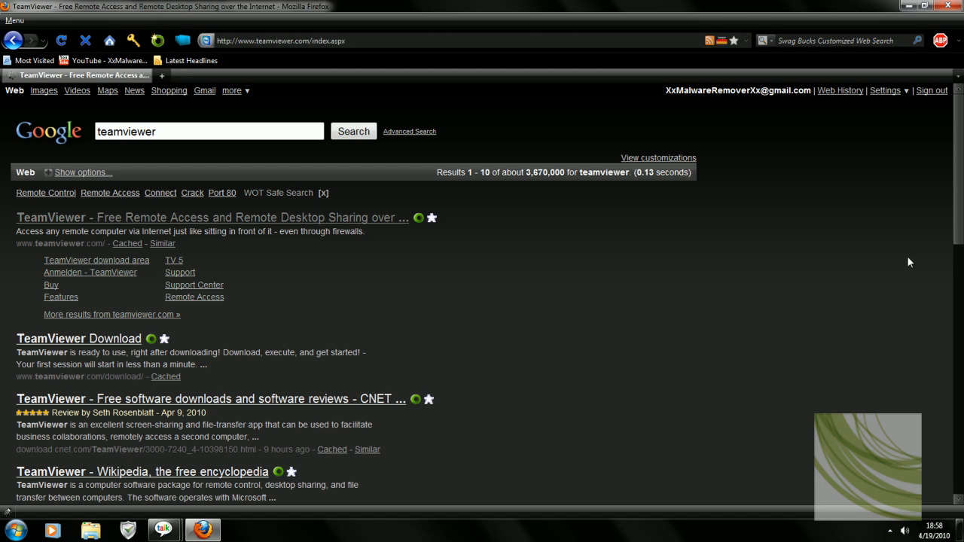
{"action": "left_click", "coordinate": [212, 217]}
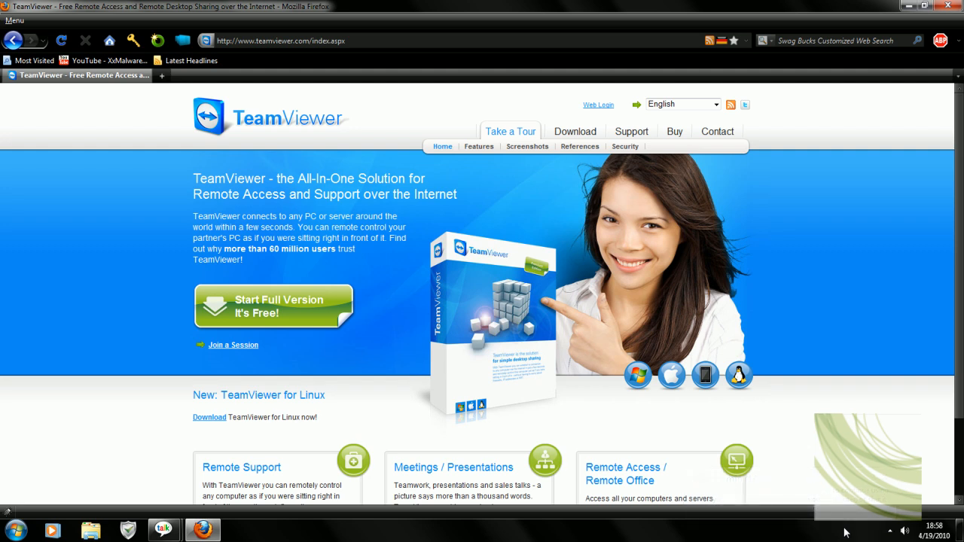
{"action": "mouse_move", "coordinate": [338, 319]}
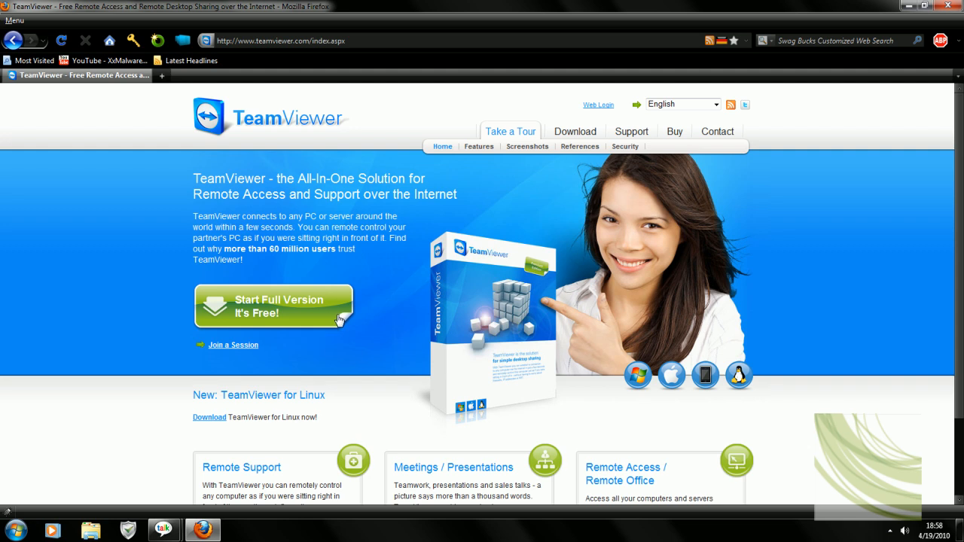
{"action": "mouse_move", "coordinate": [744, 268]}
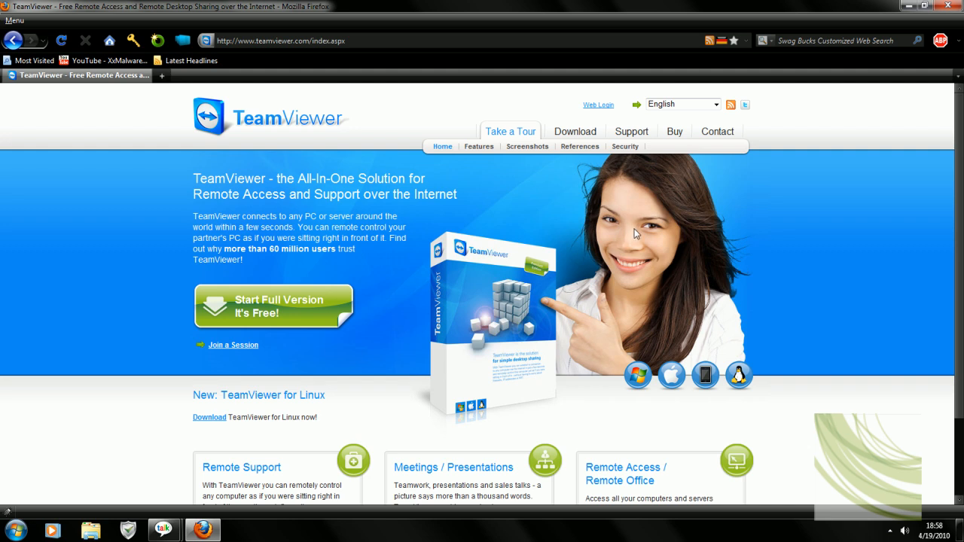
{"action": "scroll", "scroll_direction": "down", "scroll_amount": 3}
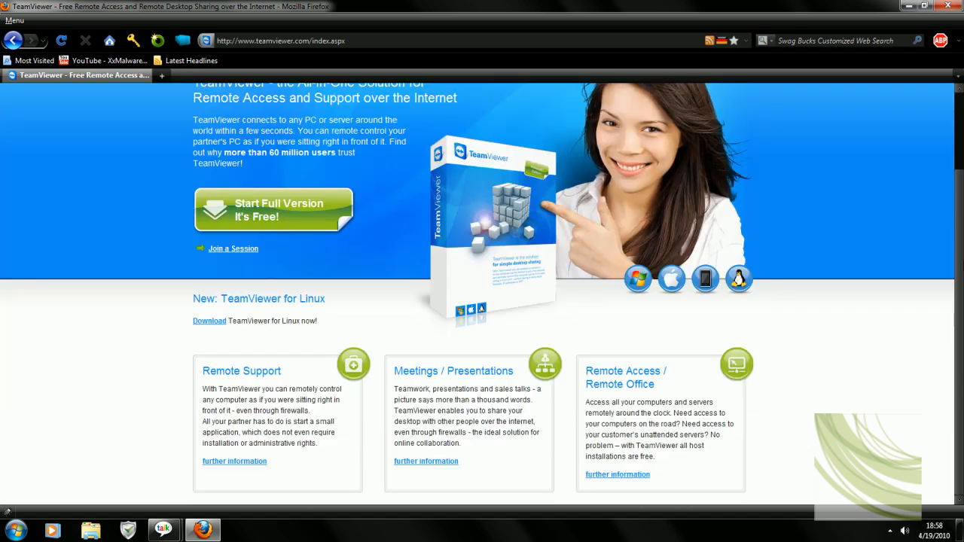
{"action": "type", "text": "teamv"}
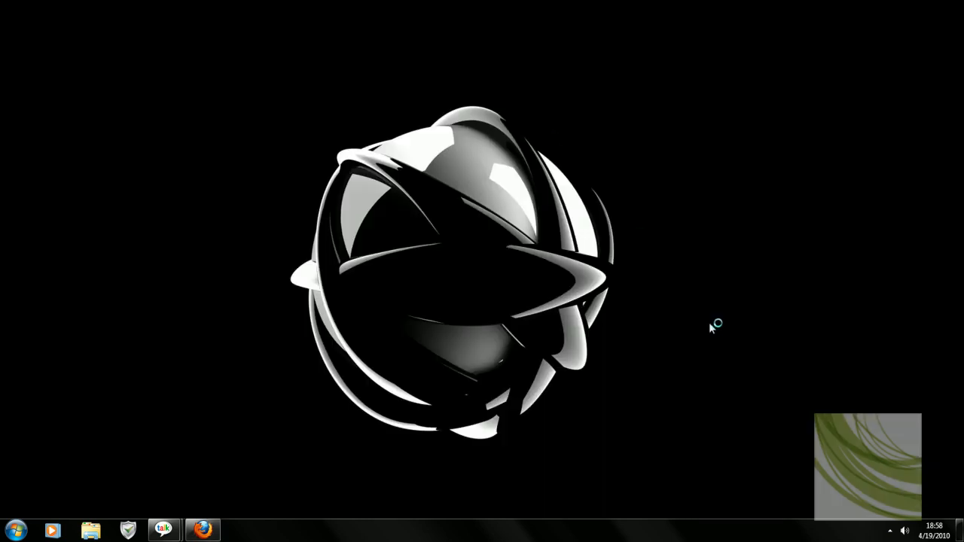
{"action": "left_click", "coordinate": [239, 530]}
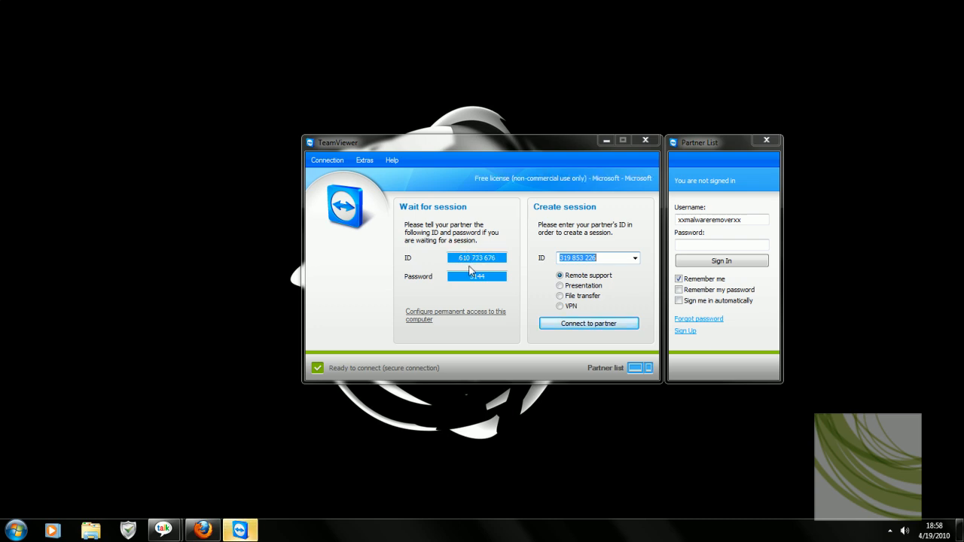
{"action": "mouse_move", "coordinate": [304, 427]}
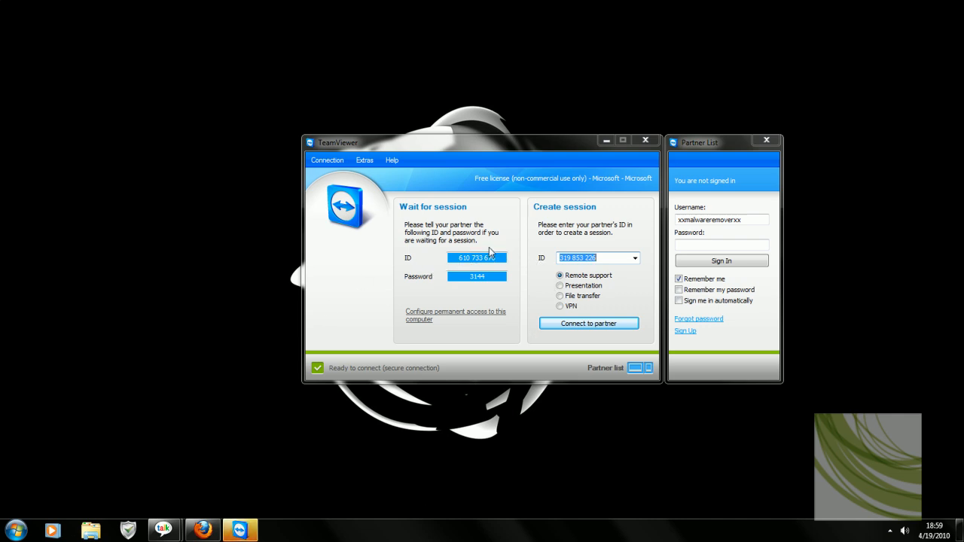
{"action": "mouse_move", "coordinate": [595, 273]}
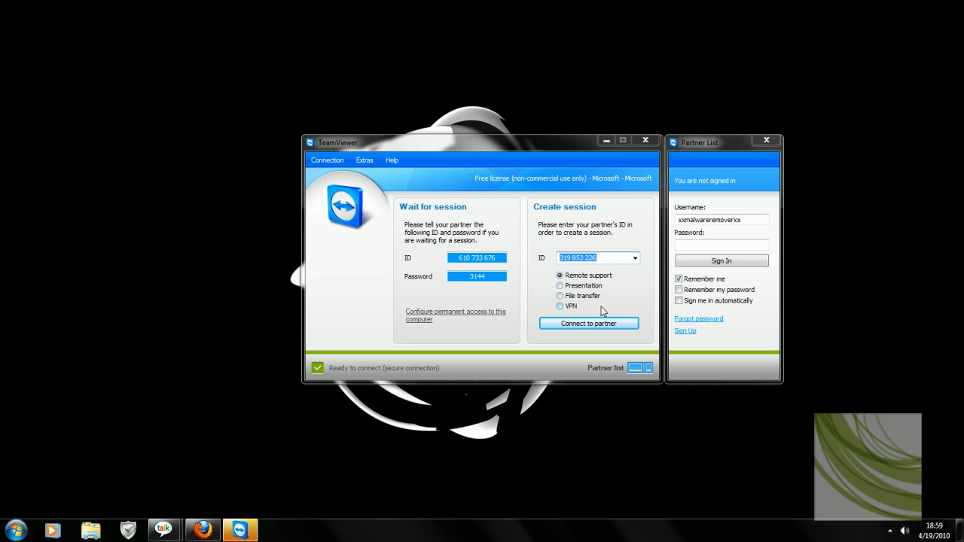
{"action": "mouse_move", "coordinate": [687, 151]}
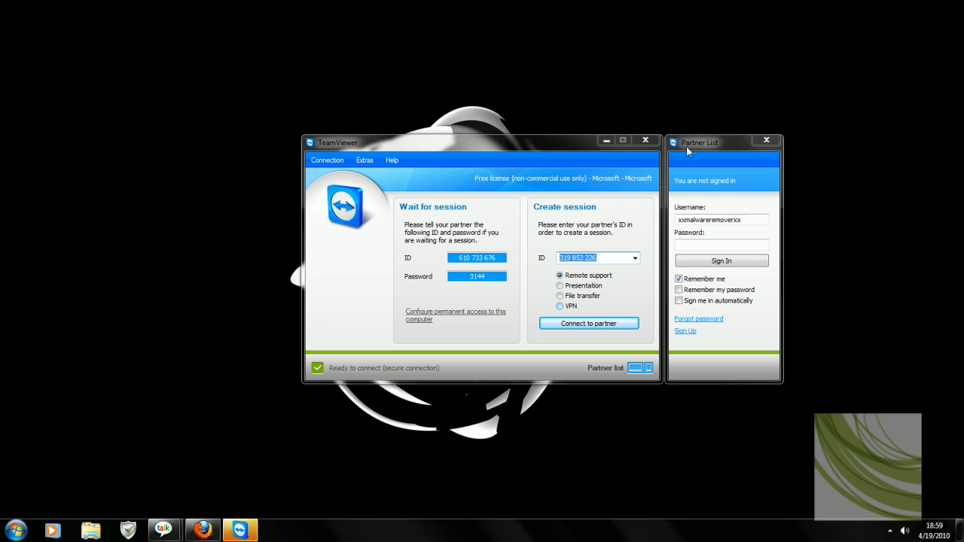
{"action": "left_click", "coordinate": [766, 140]}
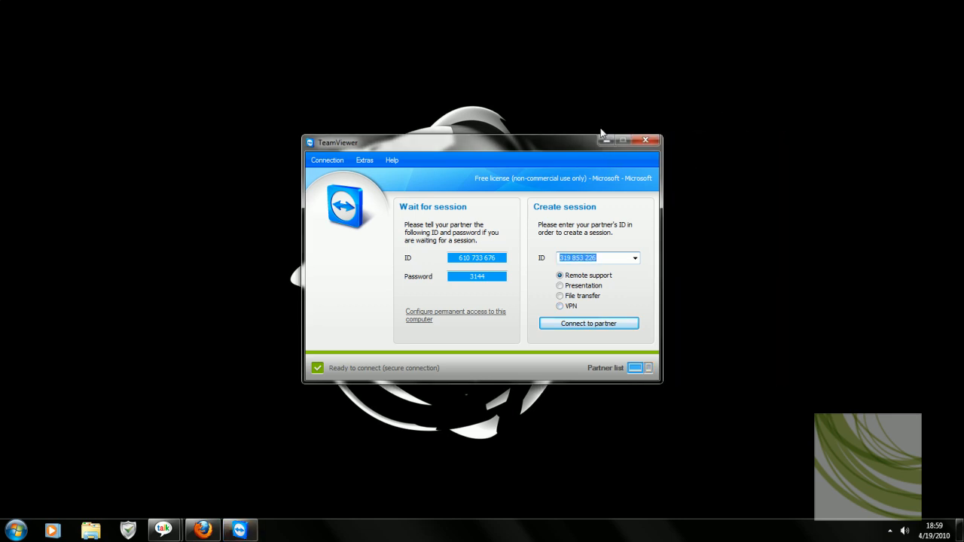
{"action": "left_click", "coordinate": [644, 140]}
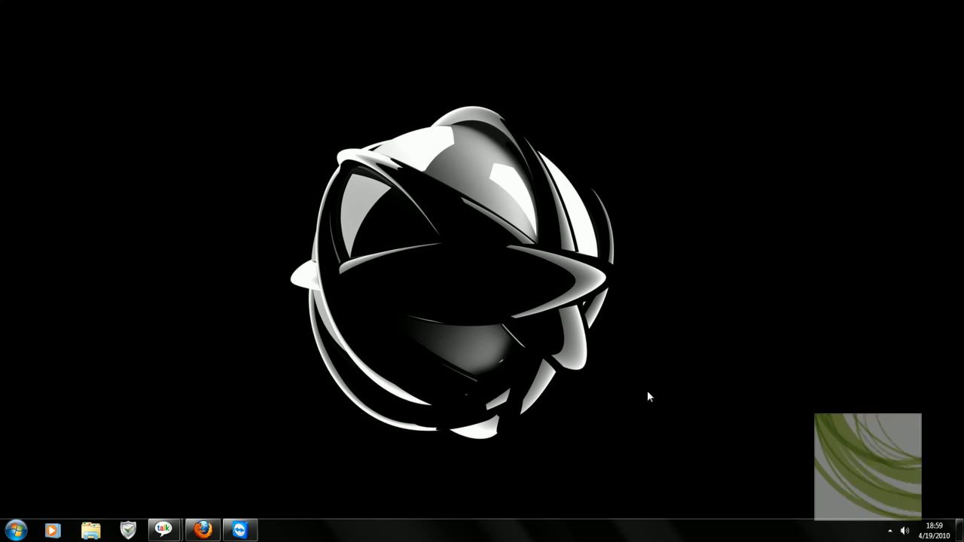
Step: Restore Firefox and navigate to youtube.com to reach the XxMalwareRemoverXx channel
{"action": "left_click", "coordinate": [202, 530]}
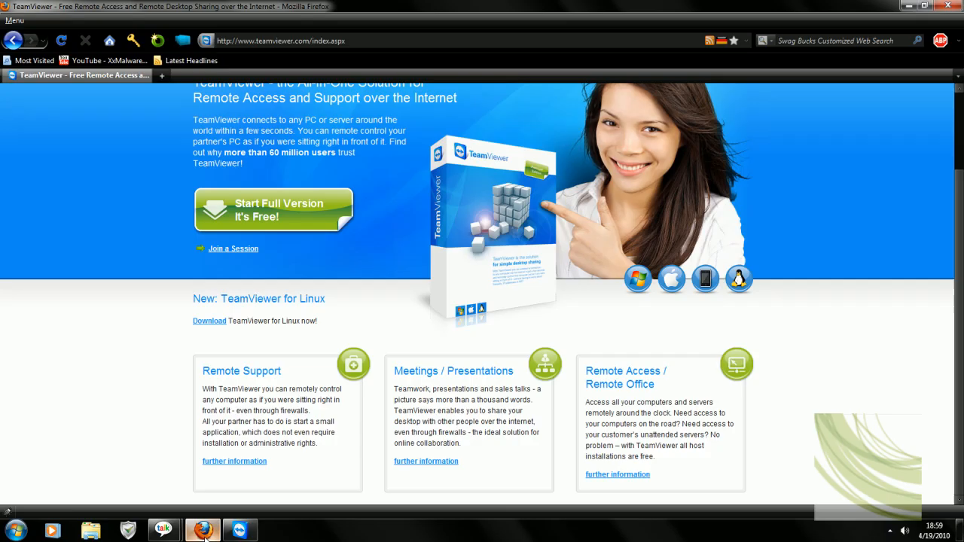
{"action": "mouse_move", "coordinate": [460, 57]}
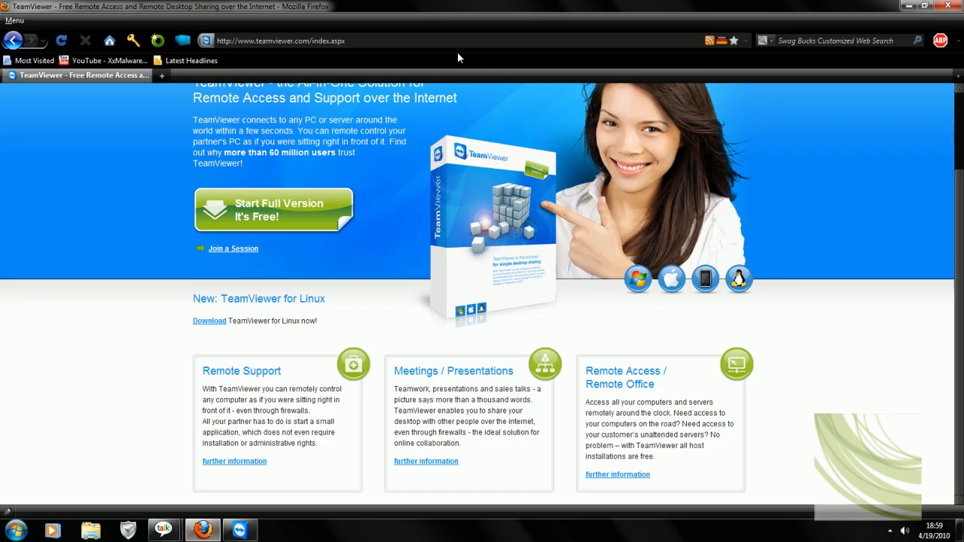
{"action": "left_click", "coordinate": [280, 41]}
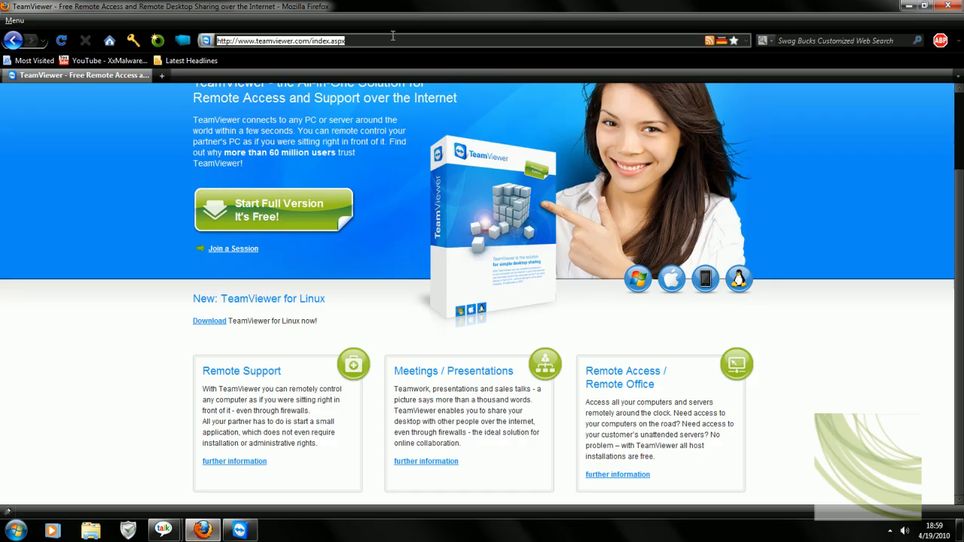
{"action": "type", "text": "youtubelcom"}
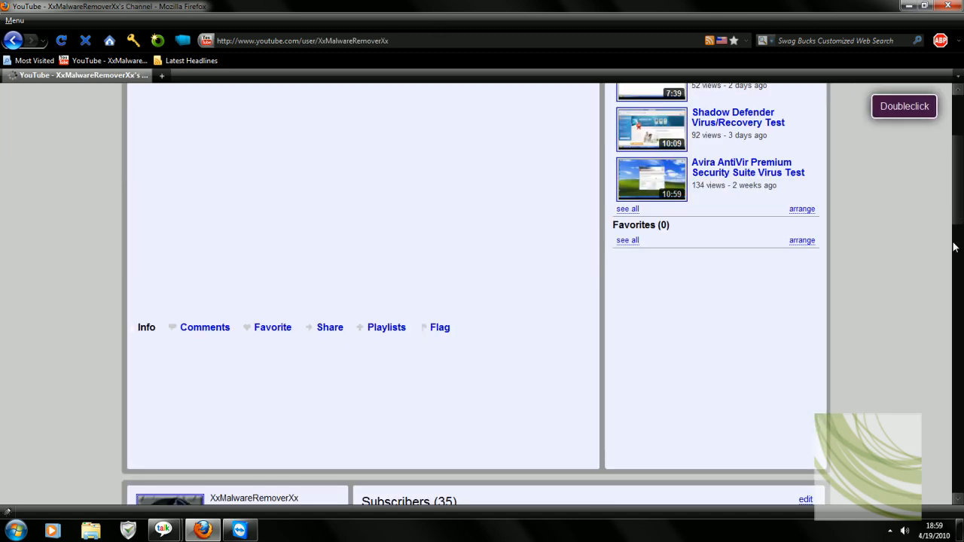
Step: Edit the channel's subscriber count from 35 to 2,000,000 via Inspect Element, then return to top
{"action": "scroll", "scroll_direction": "down", "scroll_amount": 3}
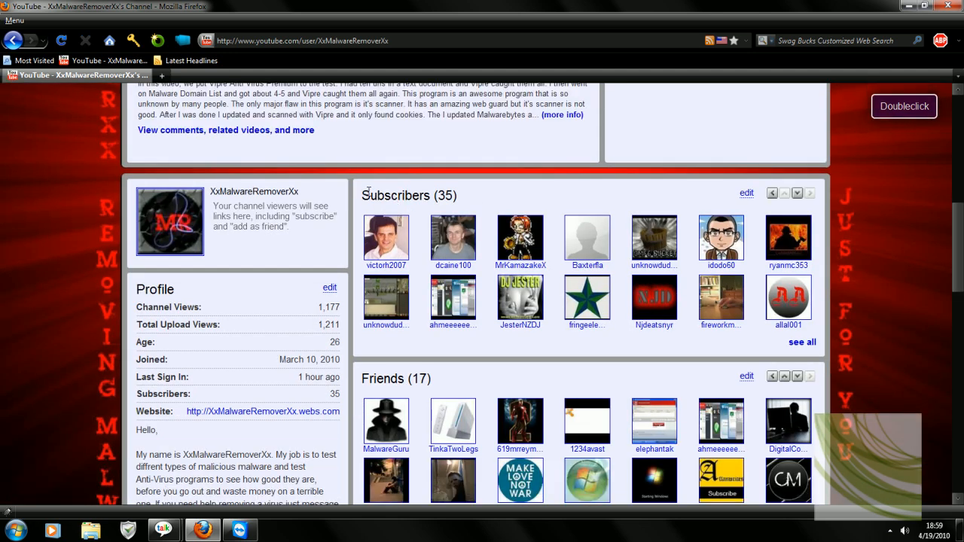
{"action": "double_click", "coordinate": [398, 195]}
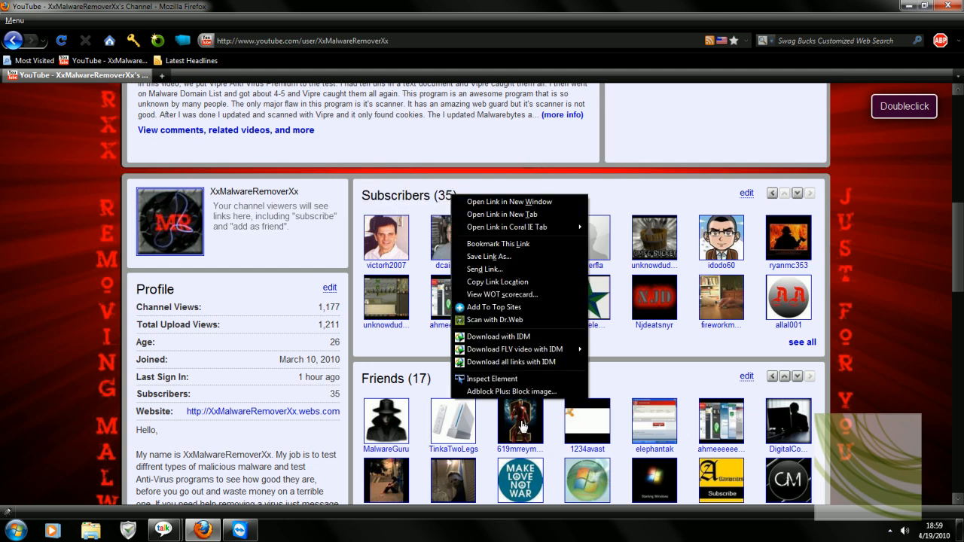
{"action": "left_click", "coordinate": [494, 378]}
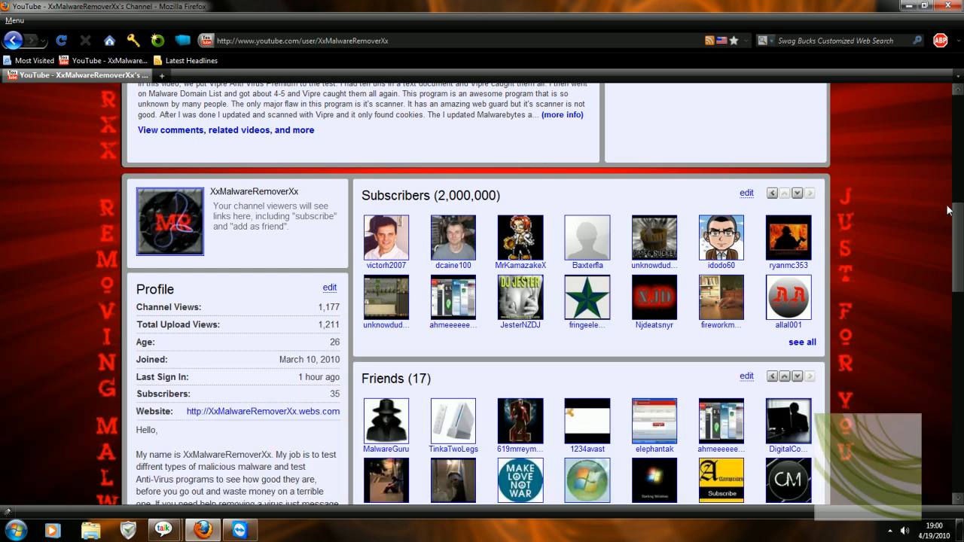
{"action": "scroll", "scroll_direction": "down", "scroll_amount": 3}
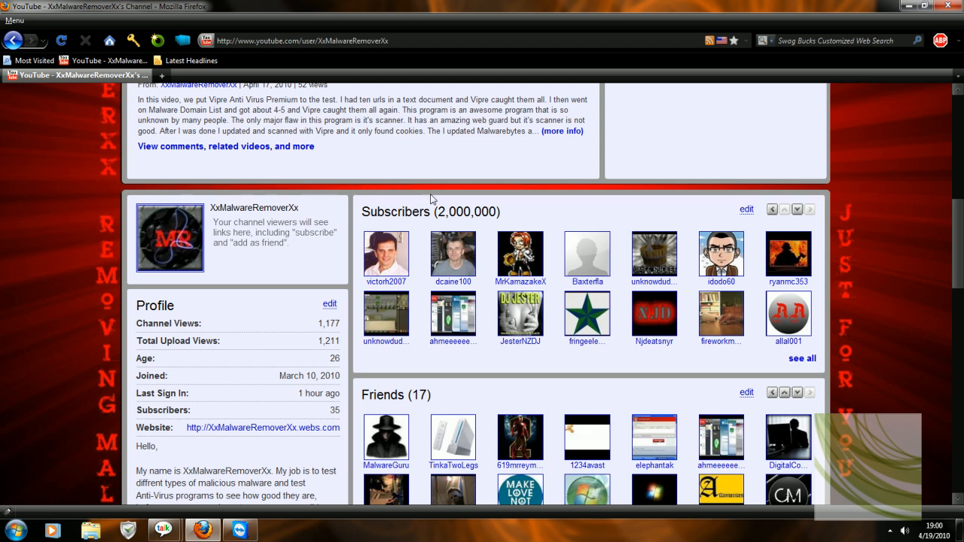
{"action": "left_click", "coordinate": [60, 40]}
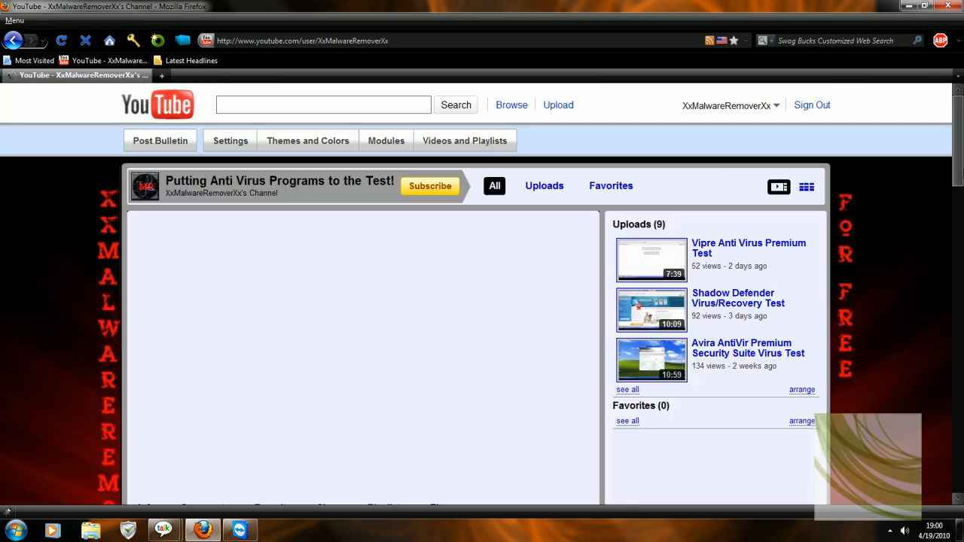
Step: Browse the YouTube home page, then reopen the creator's channel via My Channel
{"action": "scroll", "scroll_direction": "down", "scroll_amount": 3}
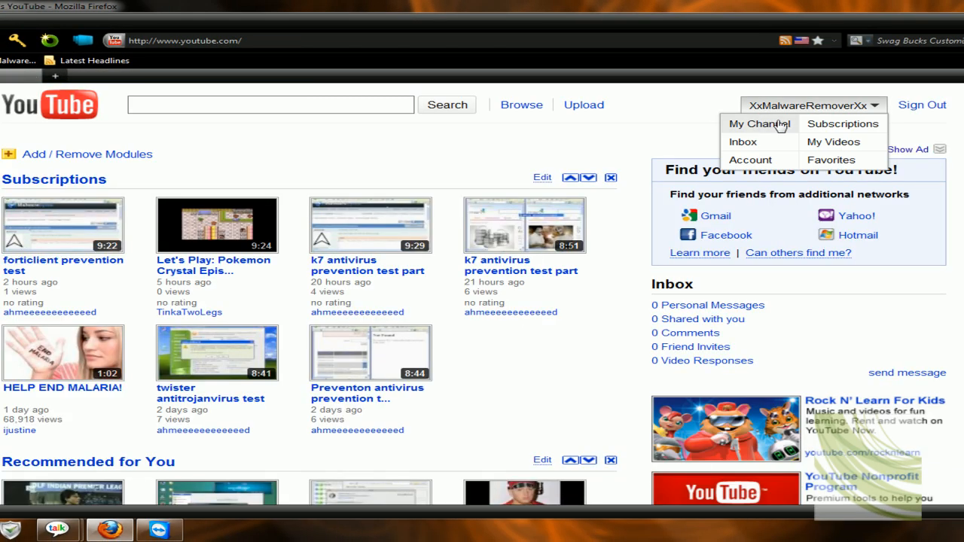
{"action": "left_click", "coordinate": [758, 124]}
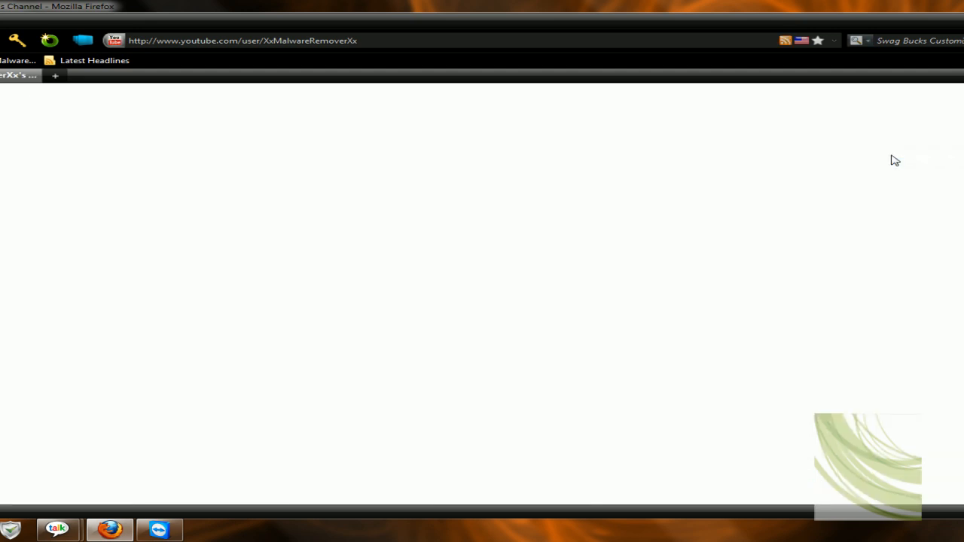